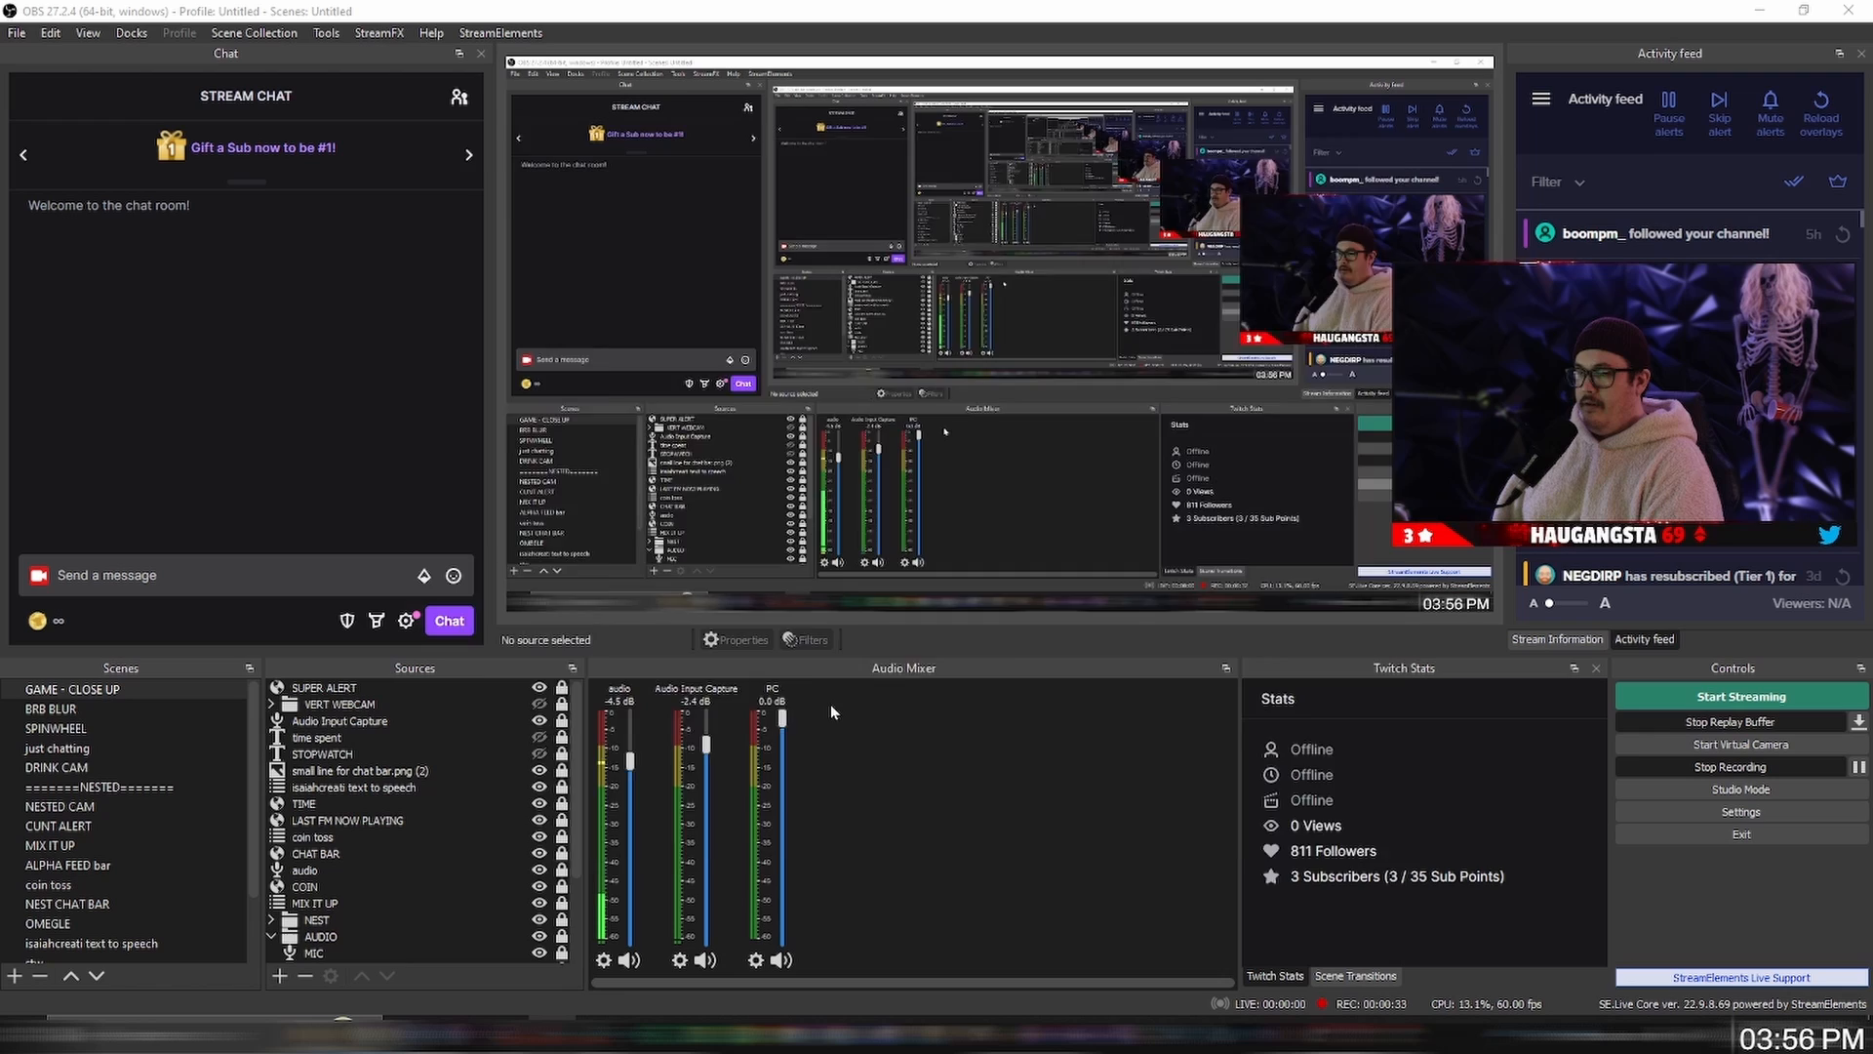
Step: Show OBS's Replay Buffer output options, enabled with a 40-second maximum replay time
left_click(1738, 811)
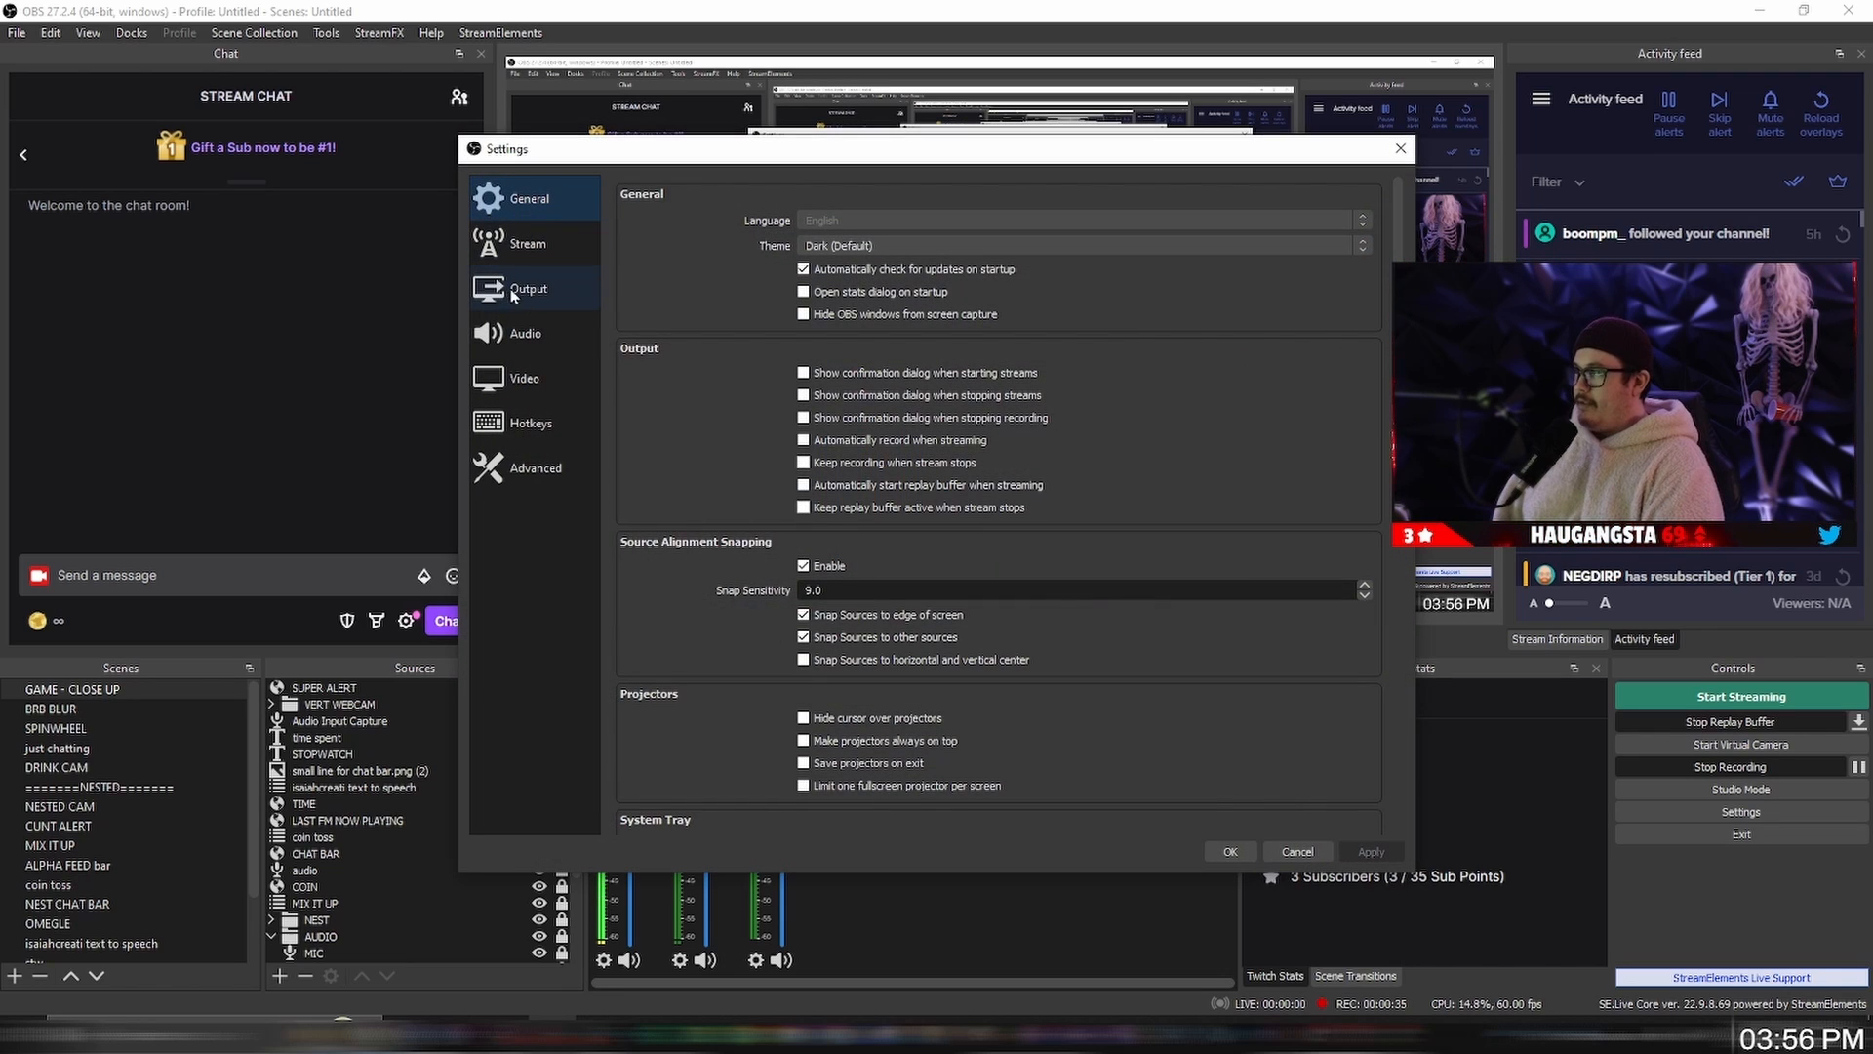
left_click(528, 287)
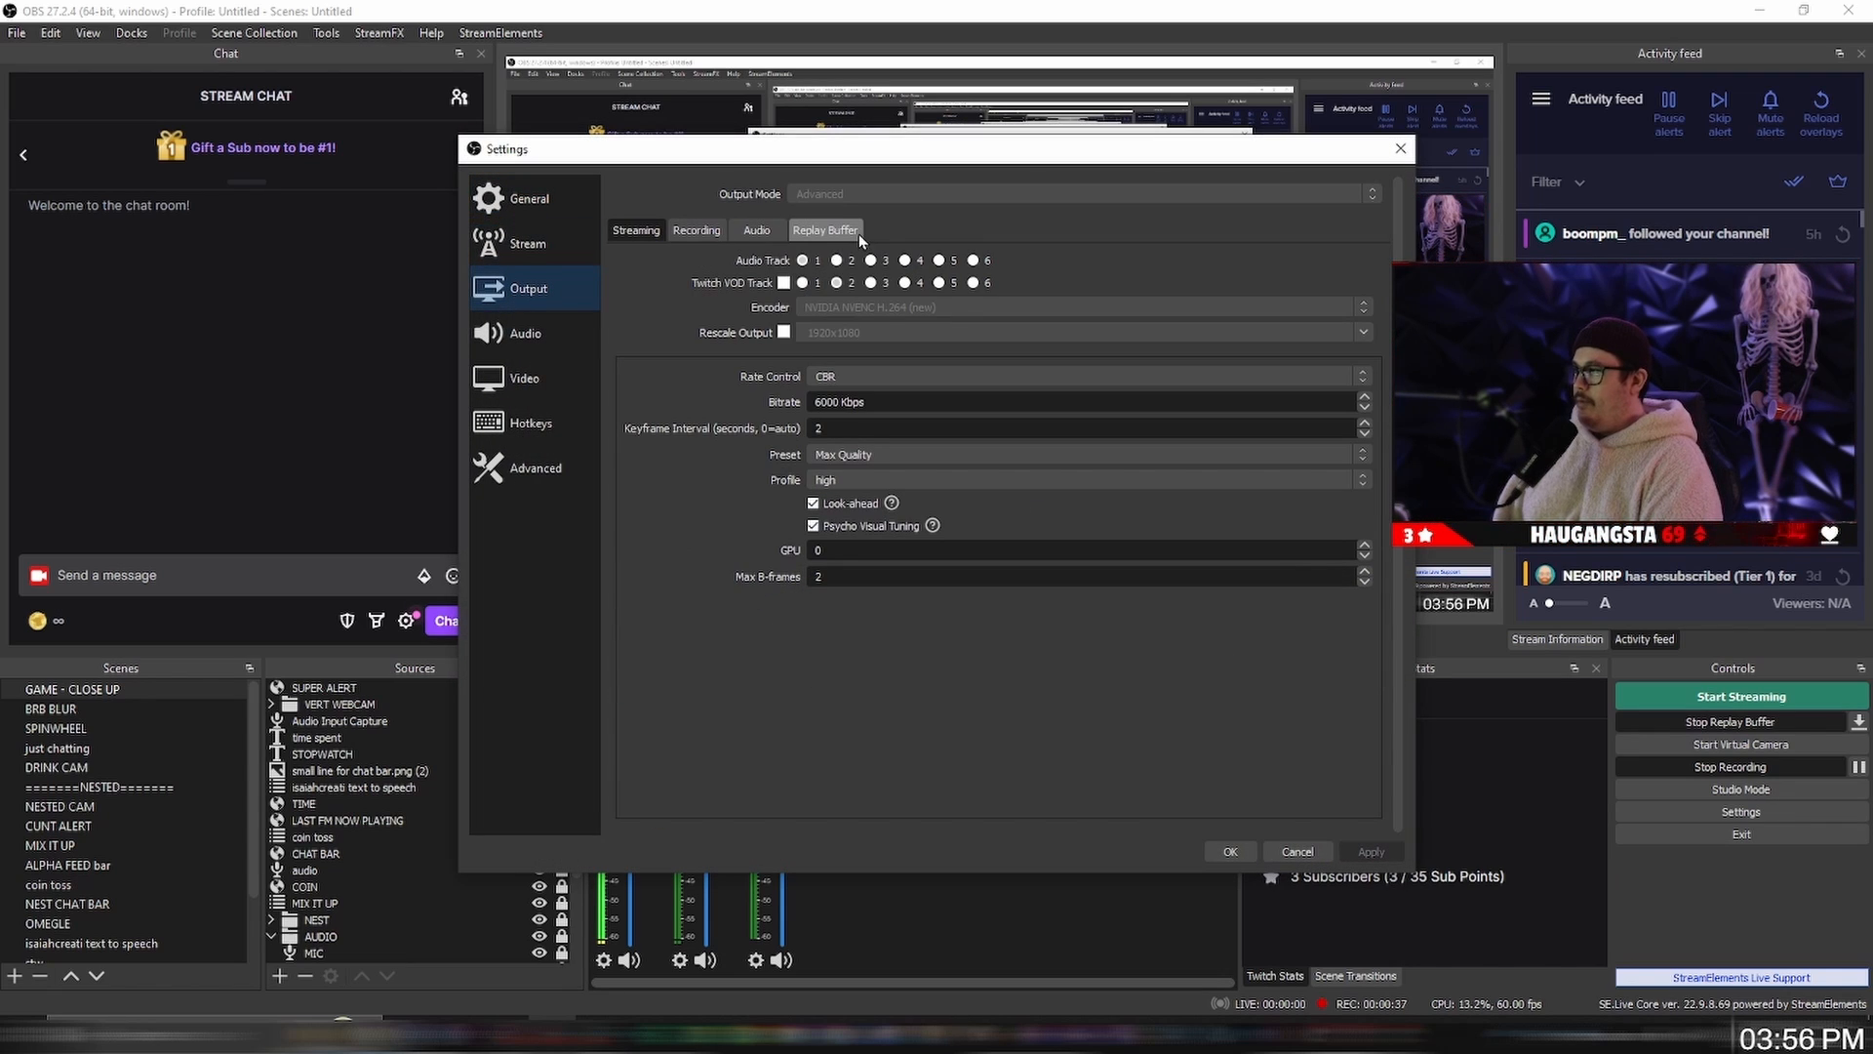
left_click(824, 229)
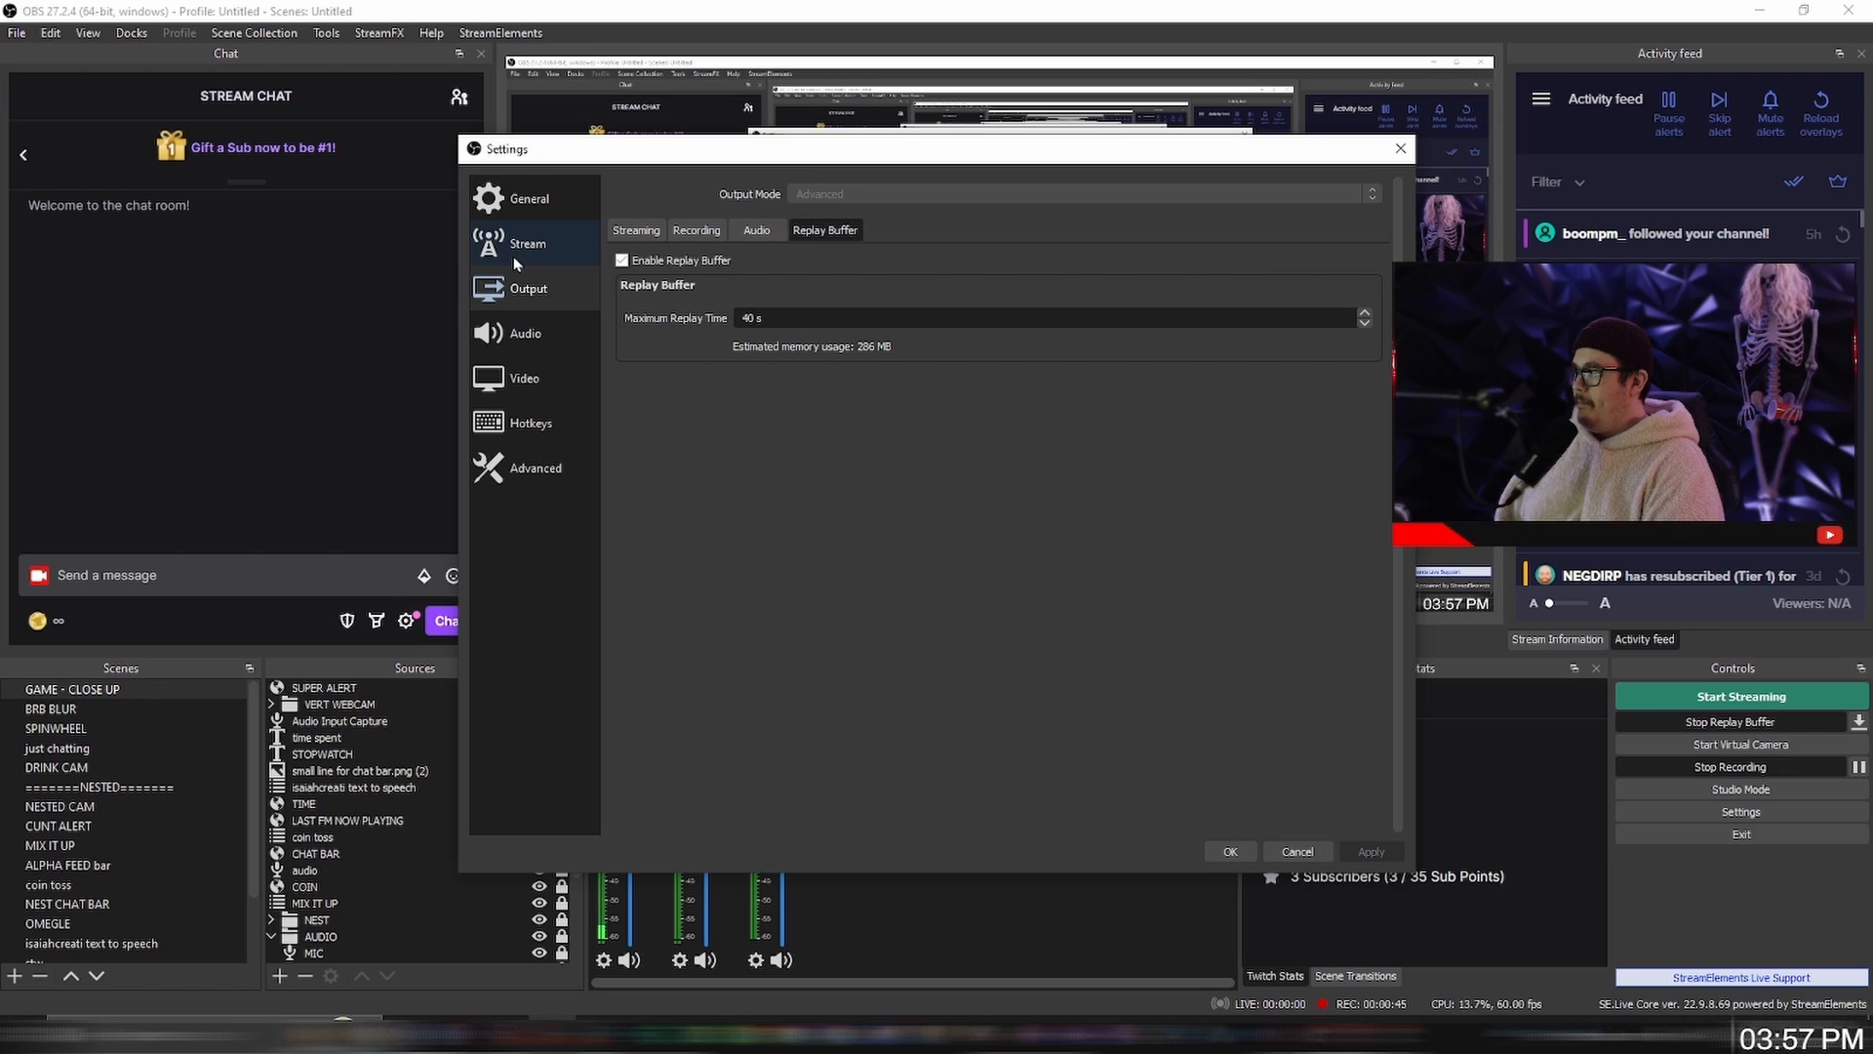
Step: View the Recording output options showing the E:/REPLAY BUFFER recording path
left_click(696, 229)
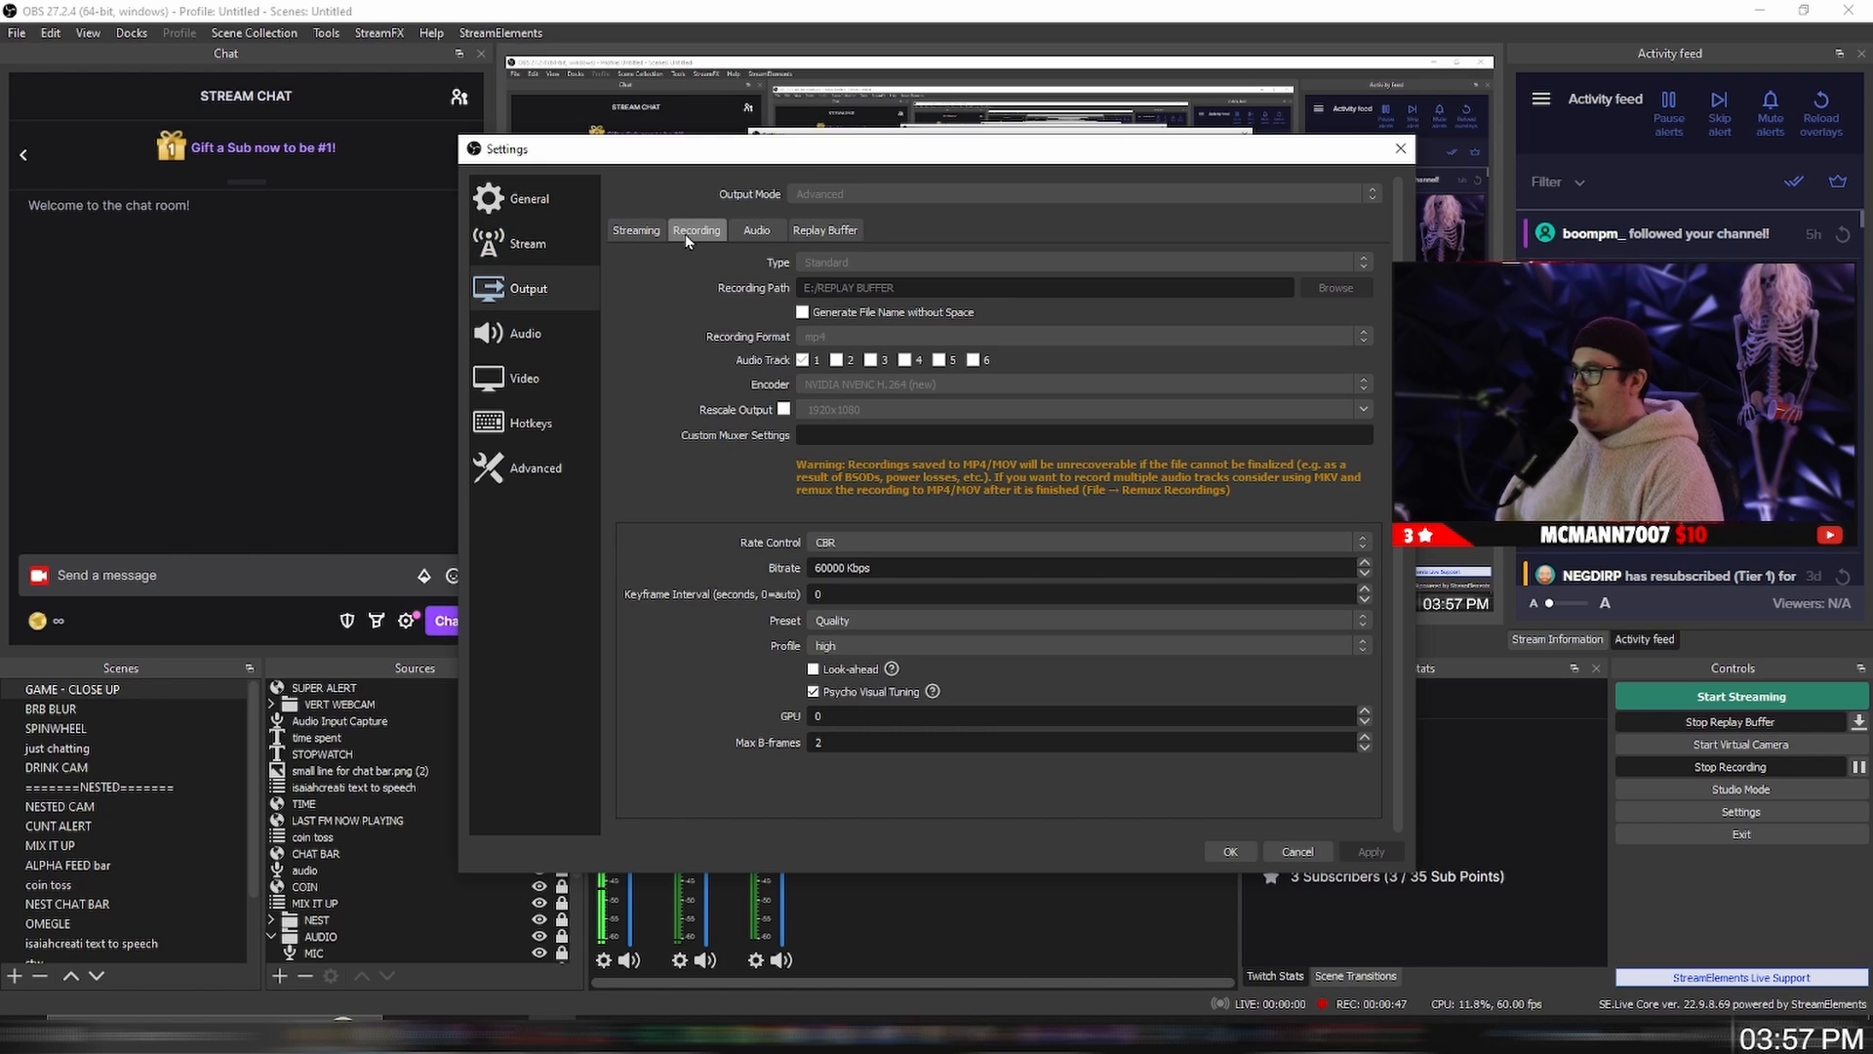
mouse_move(701, 299)
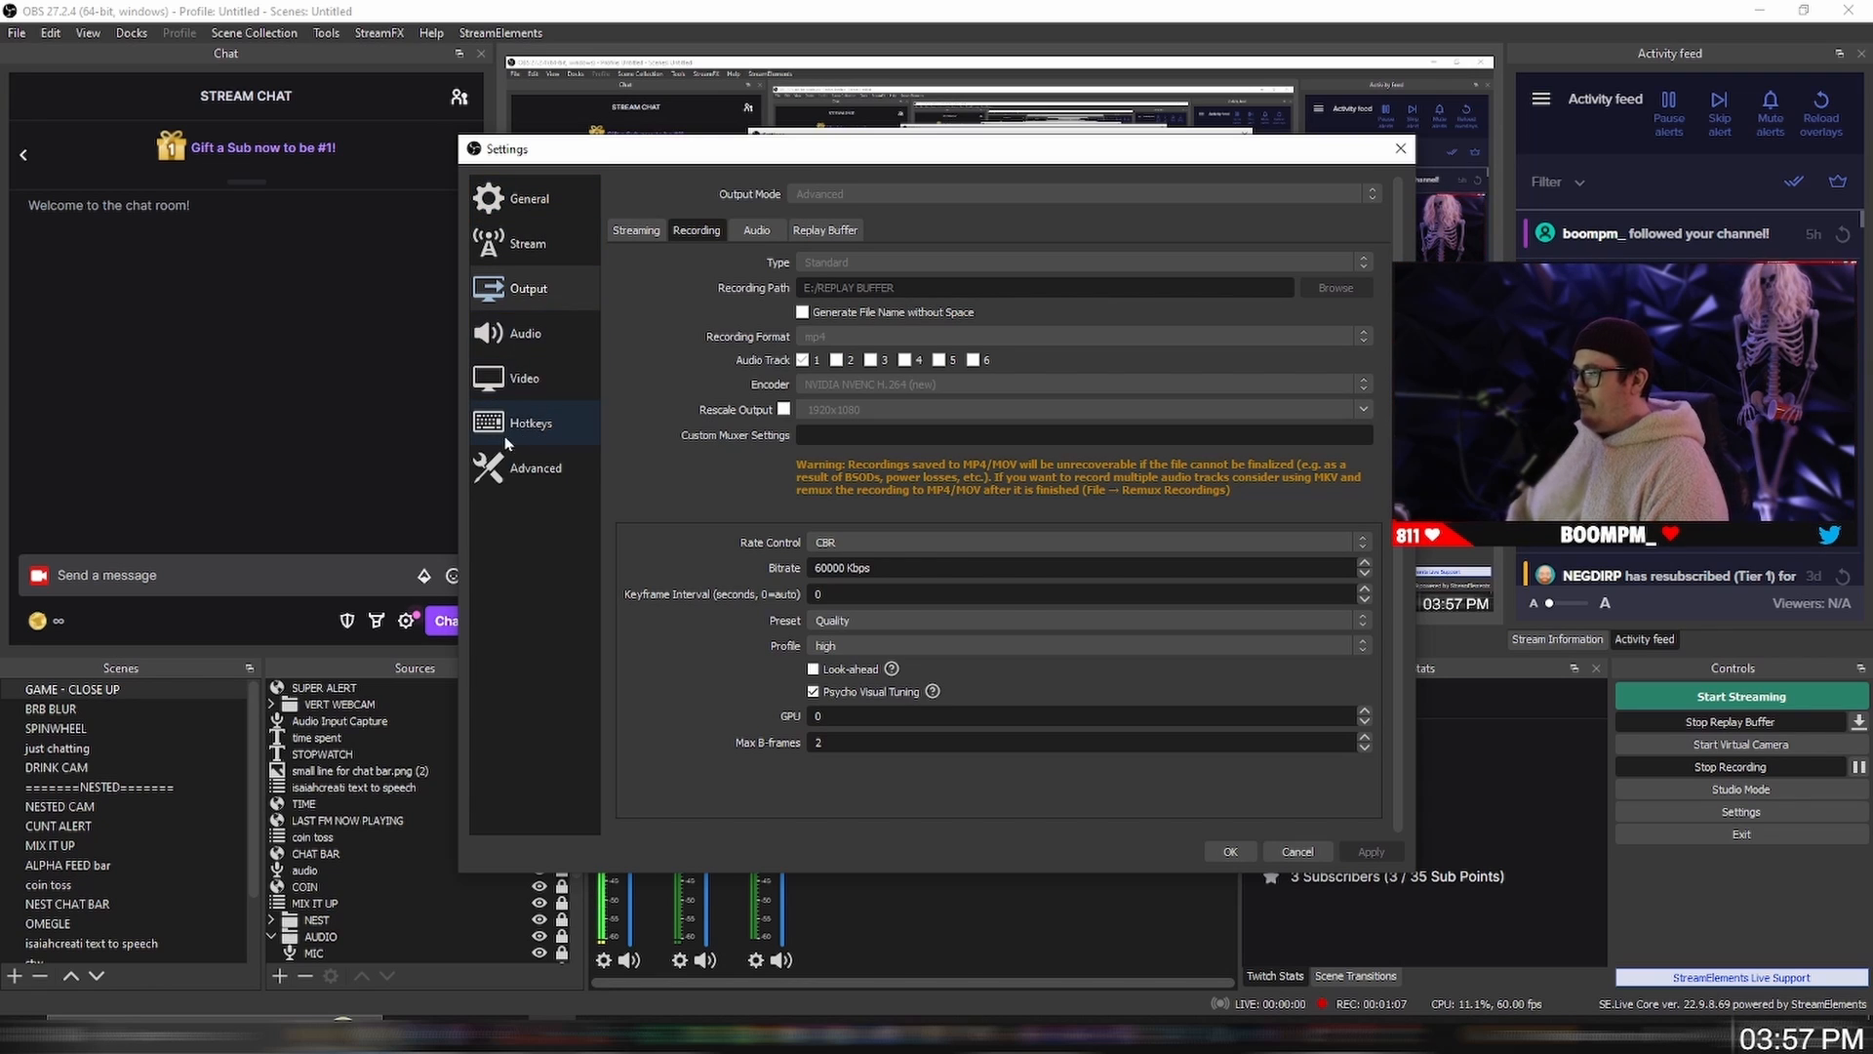
Step: Assign Save Replay the Ctrl + ] hotkey and apply the settings with OK
left_click(531, 421)
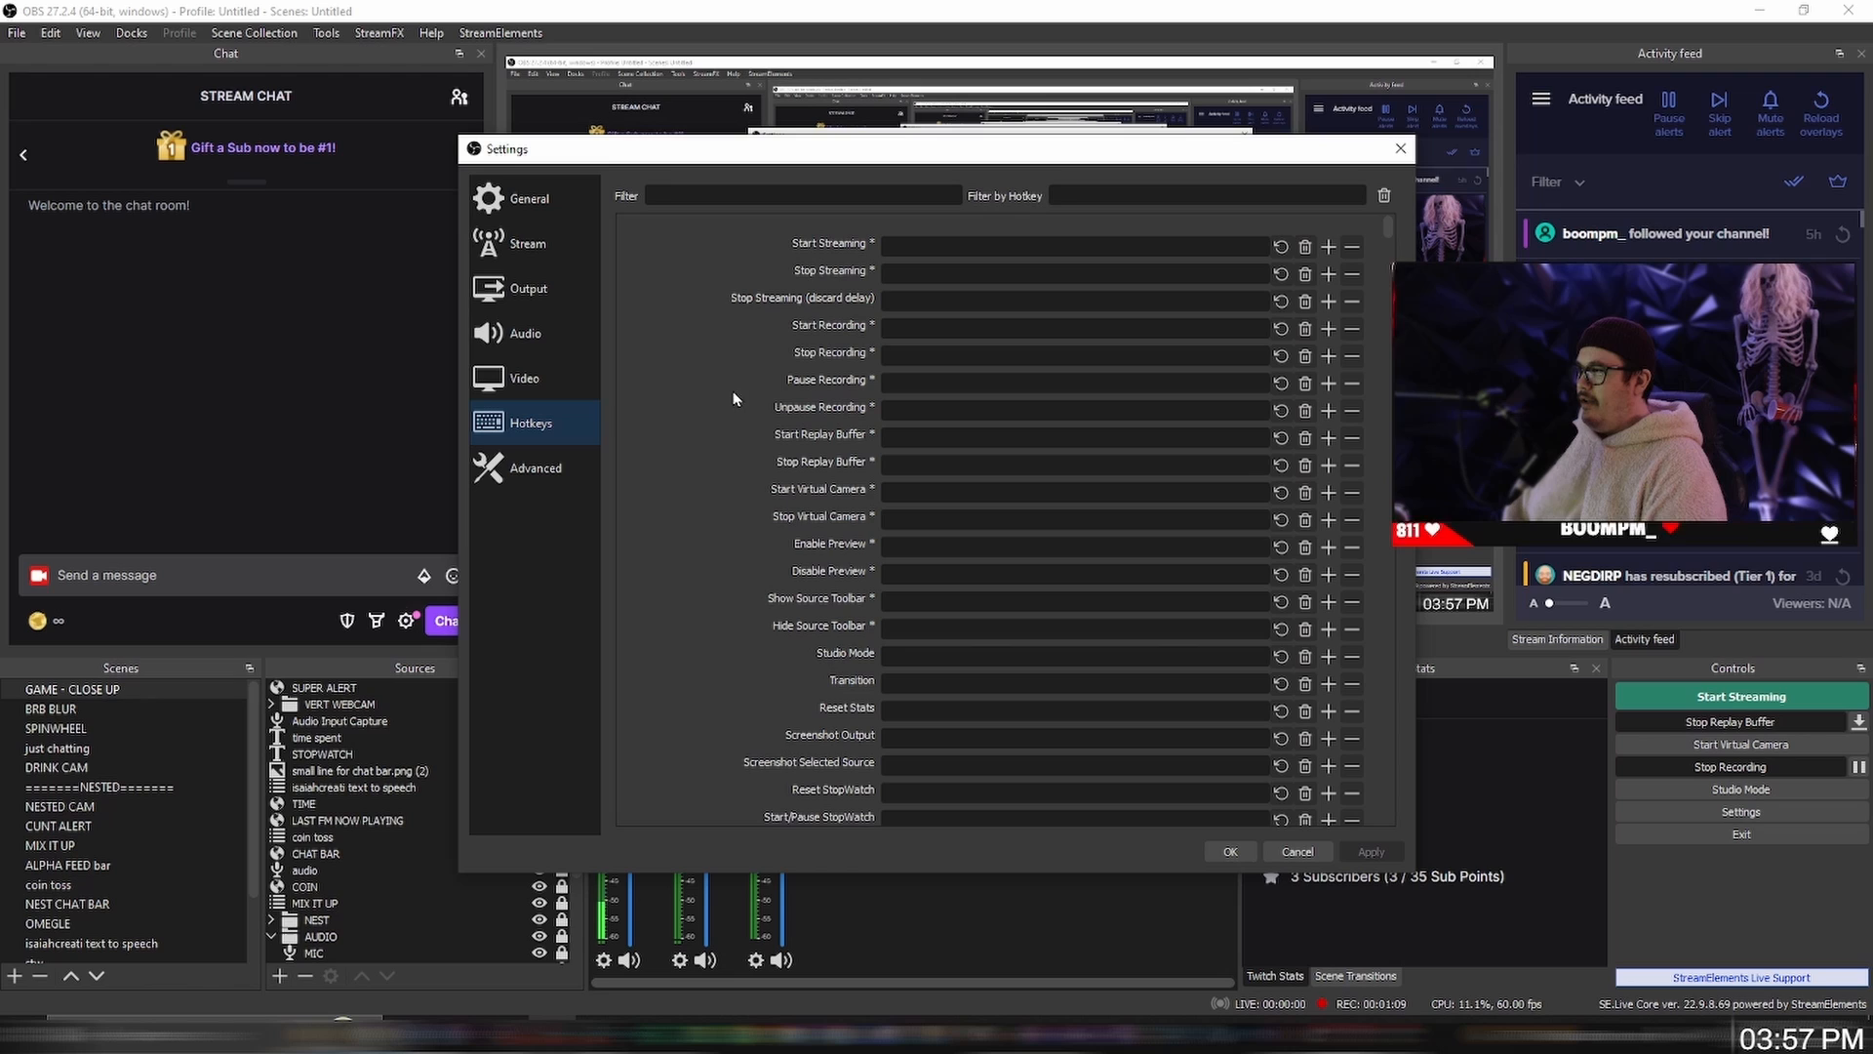
scroll("down", 3)
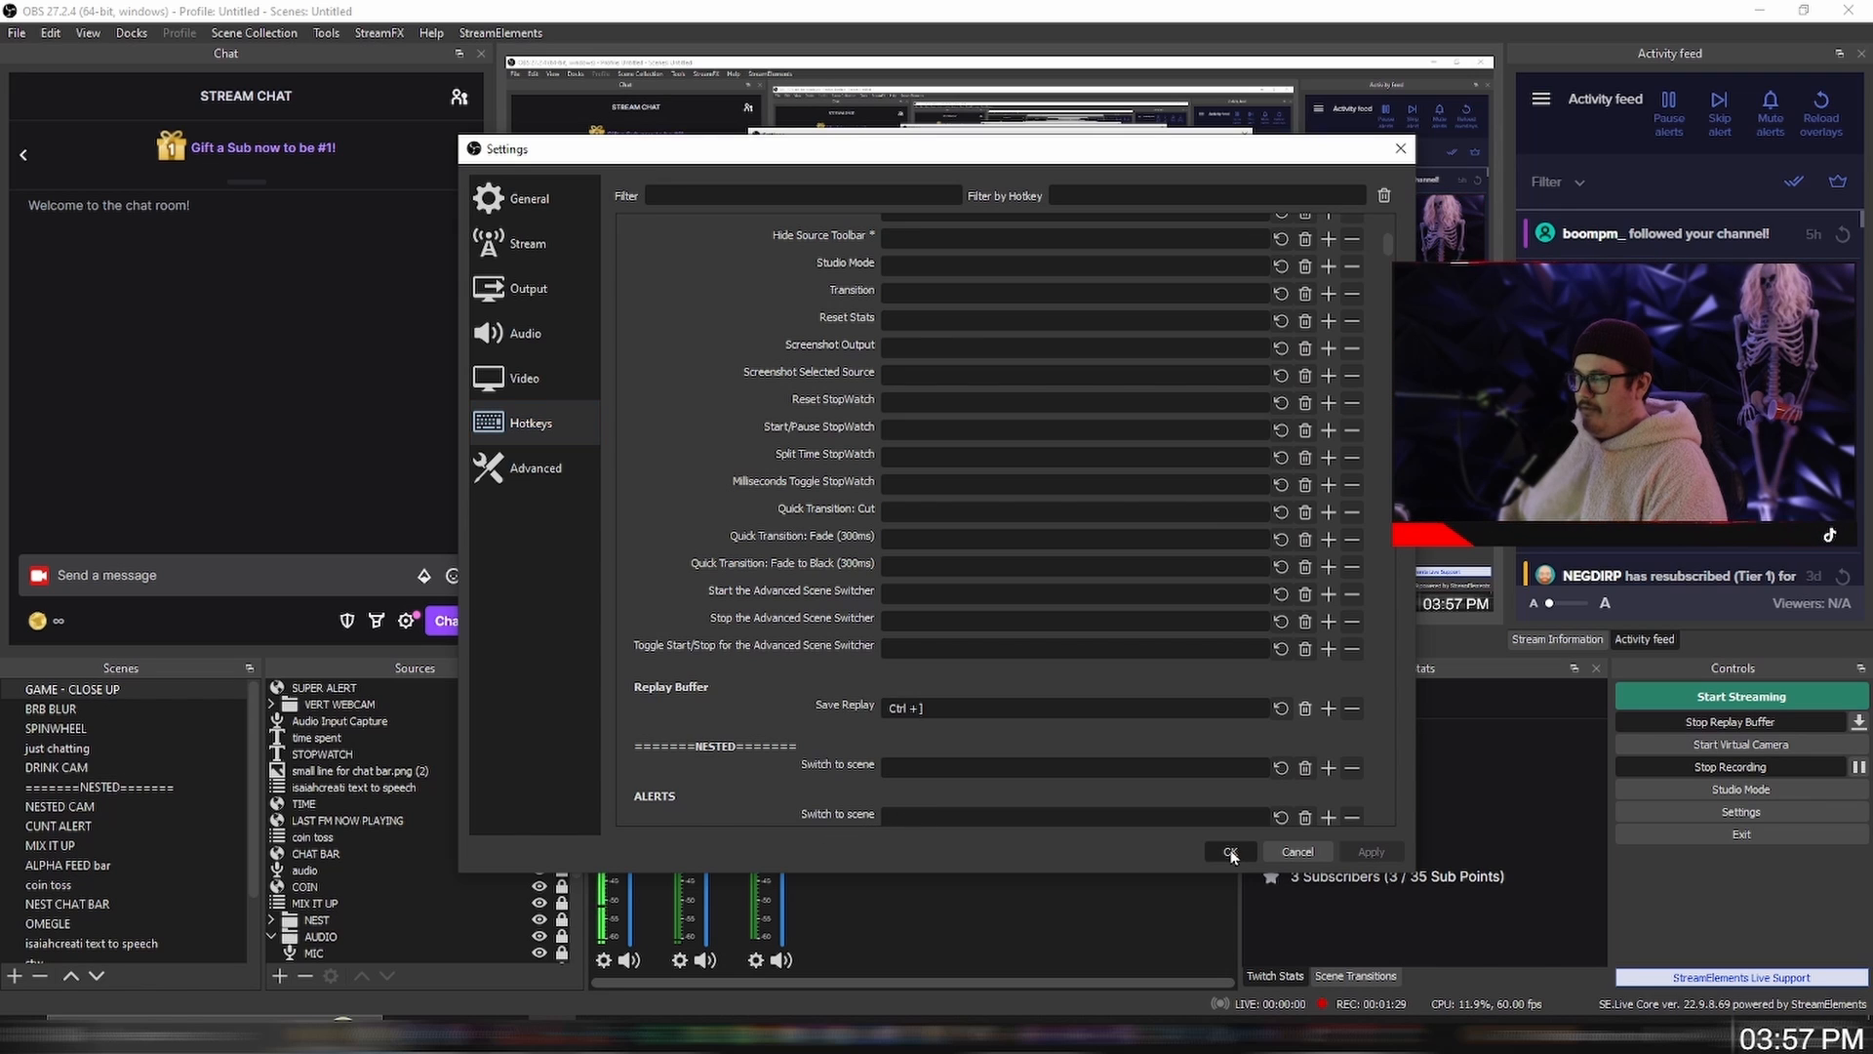
left_click(1229, 851)
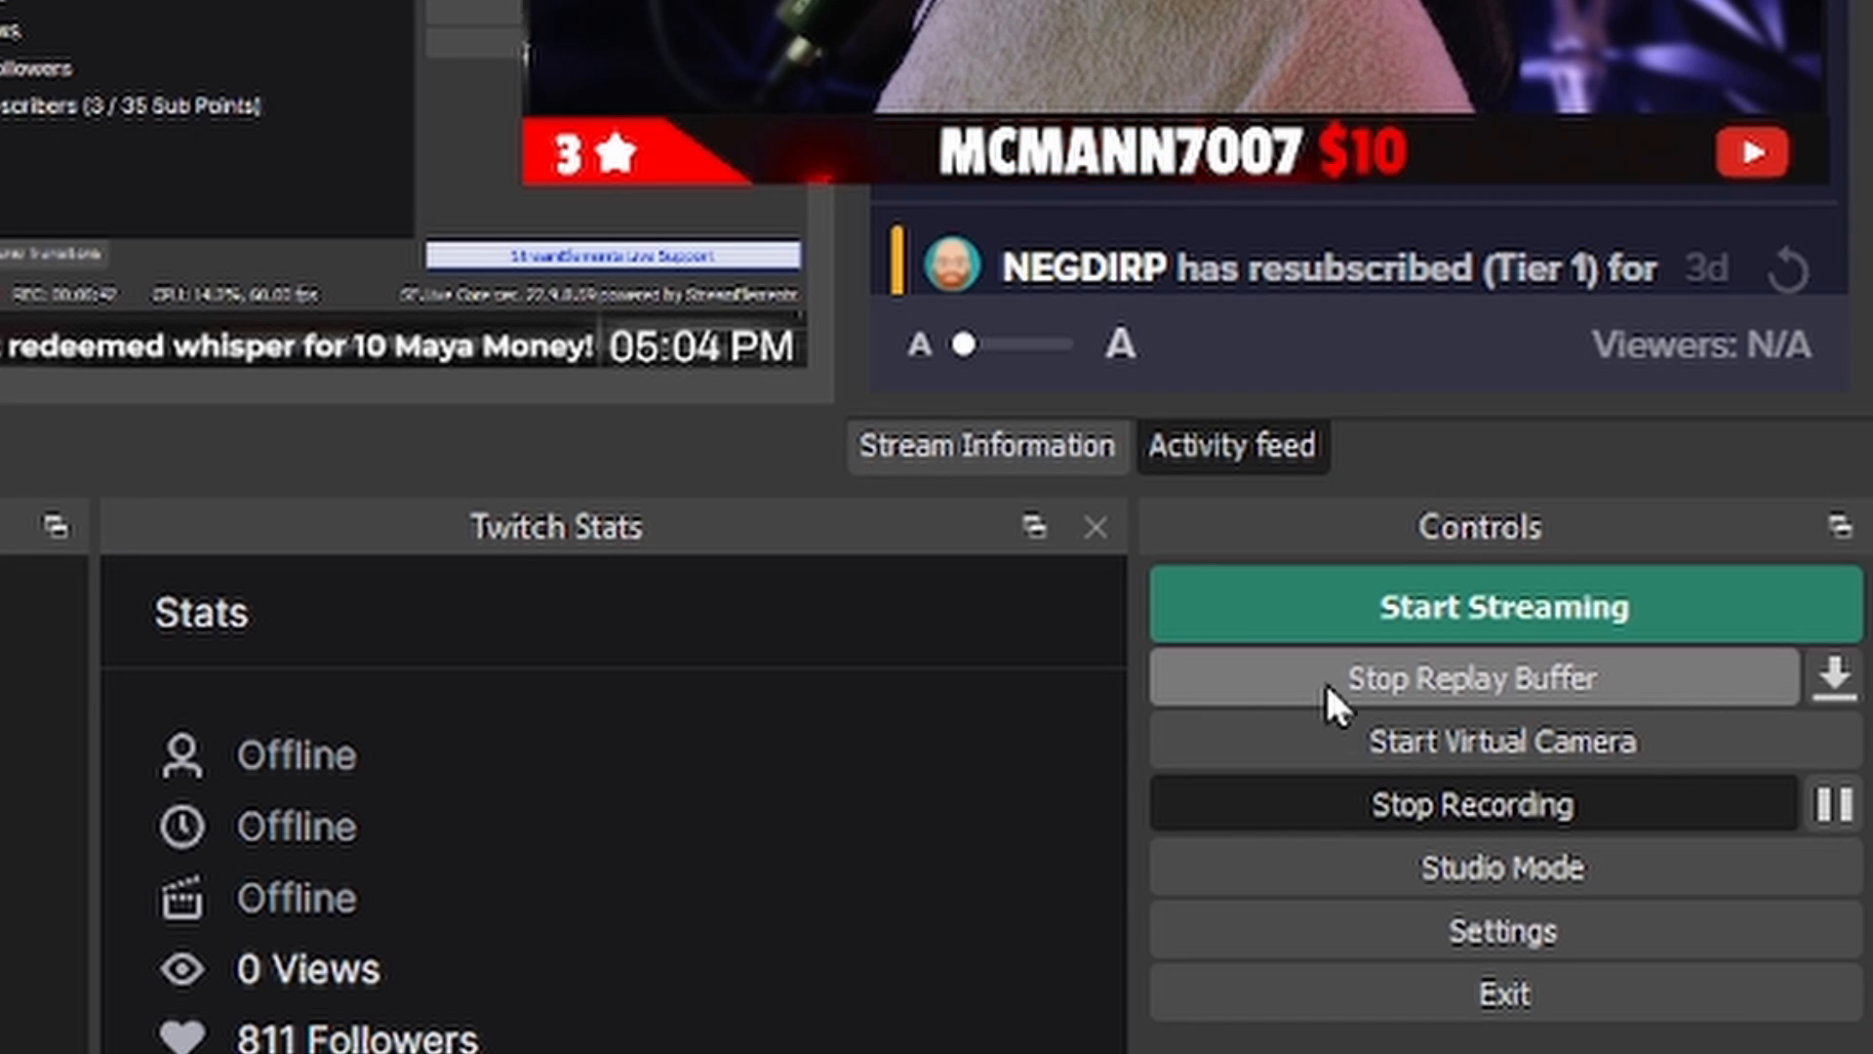
mouse_move(1230, 704)
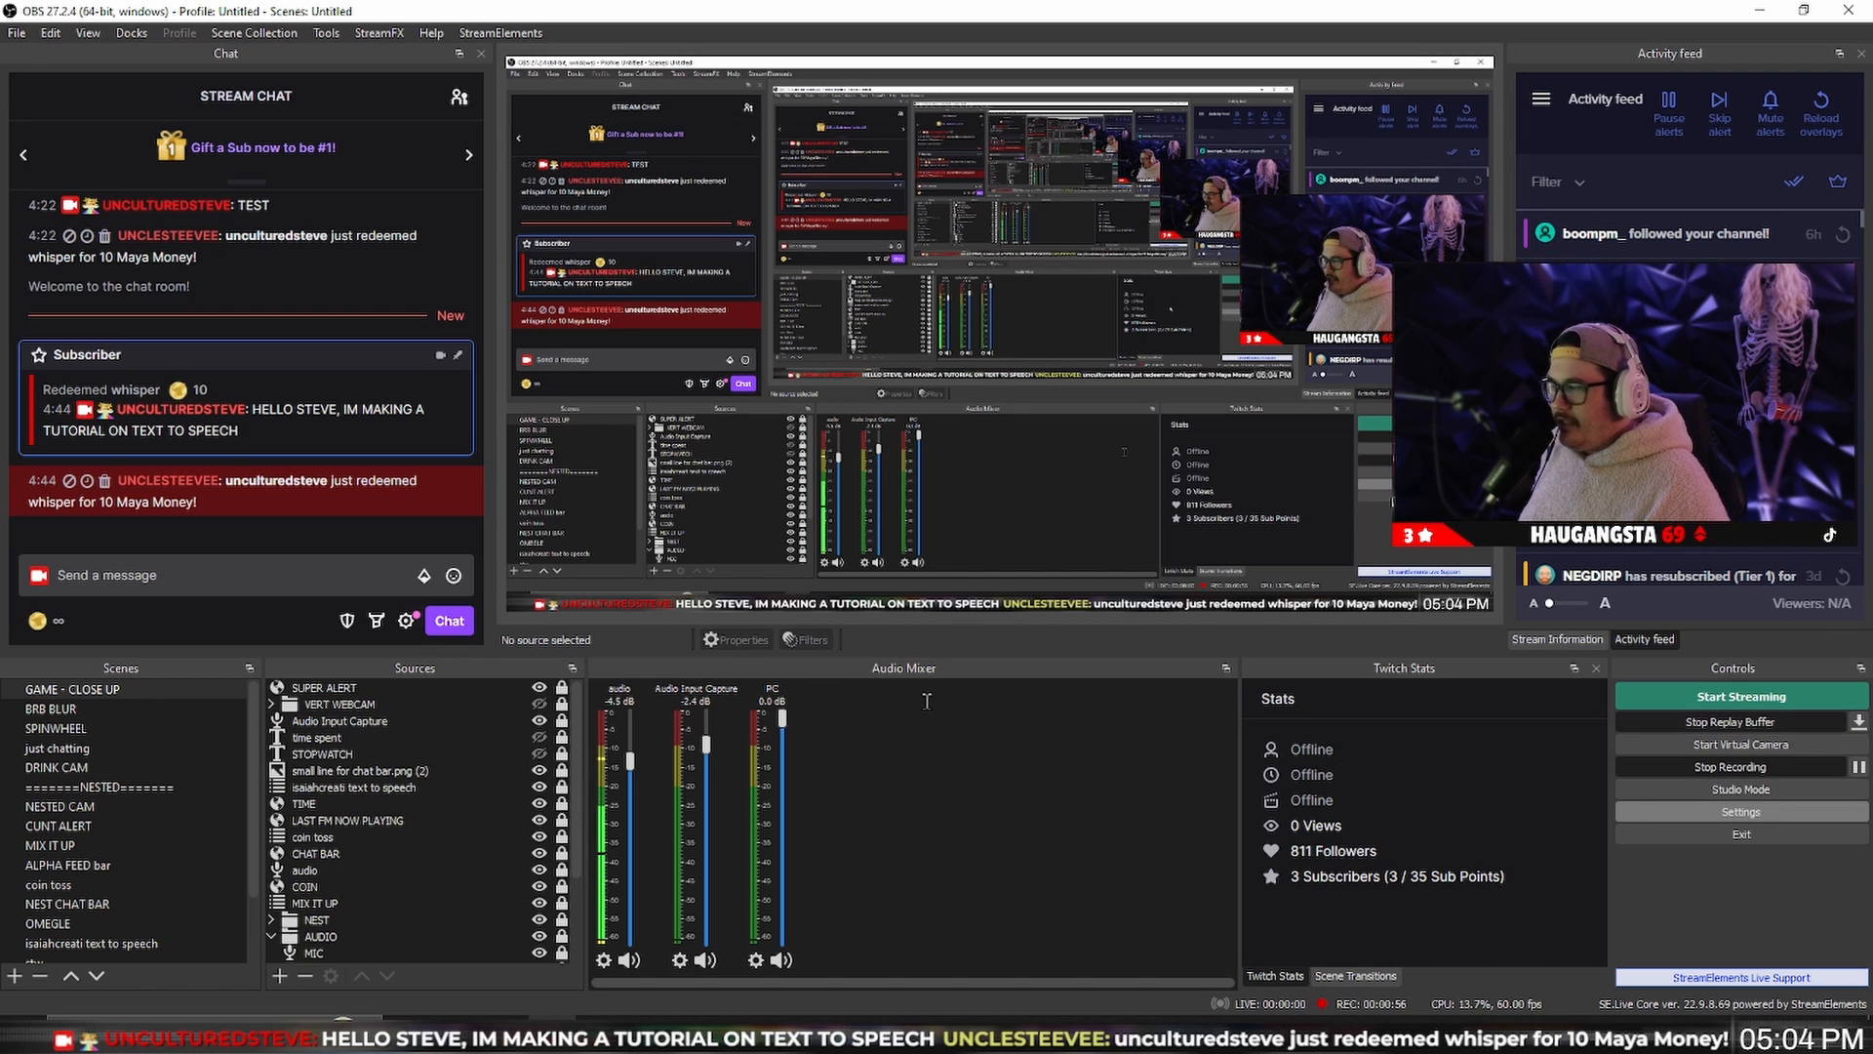
left_click(1739, 811)
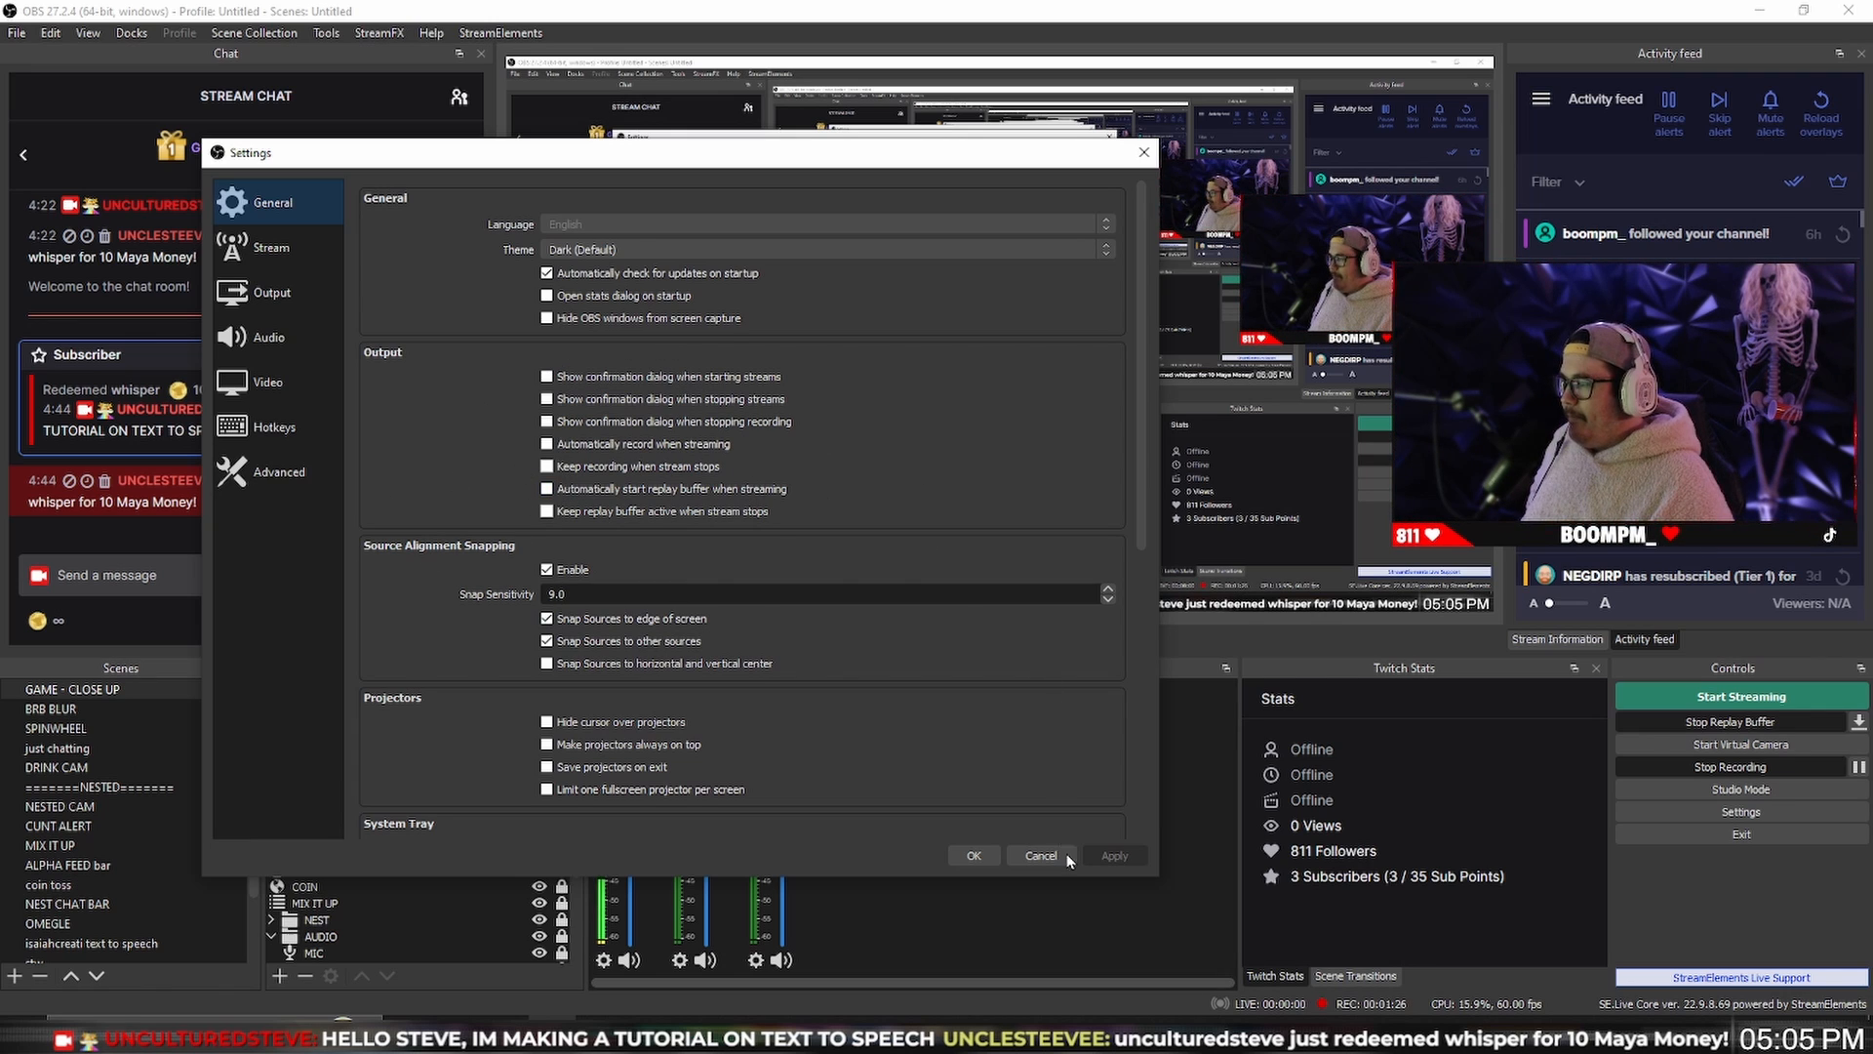
left_click(1037, 855)
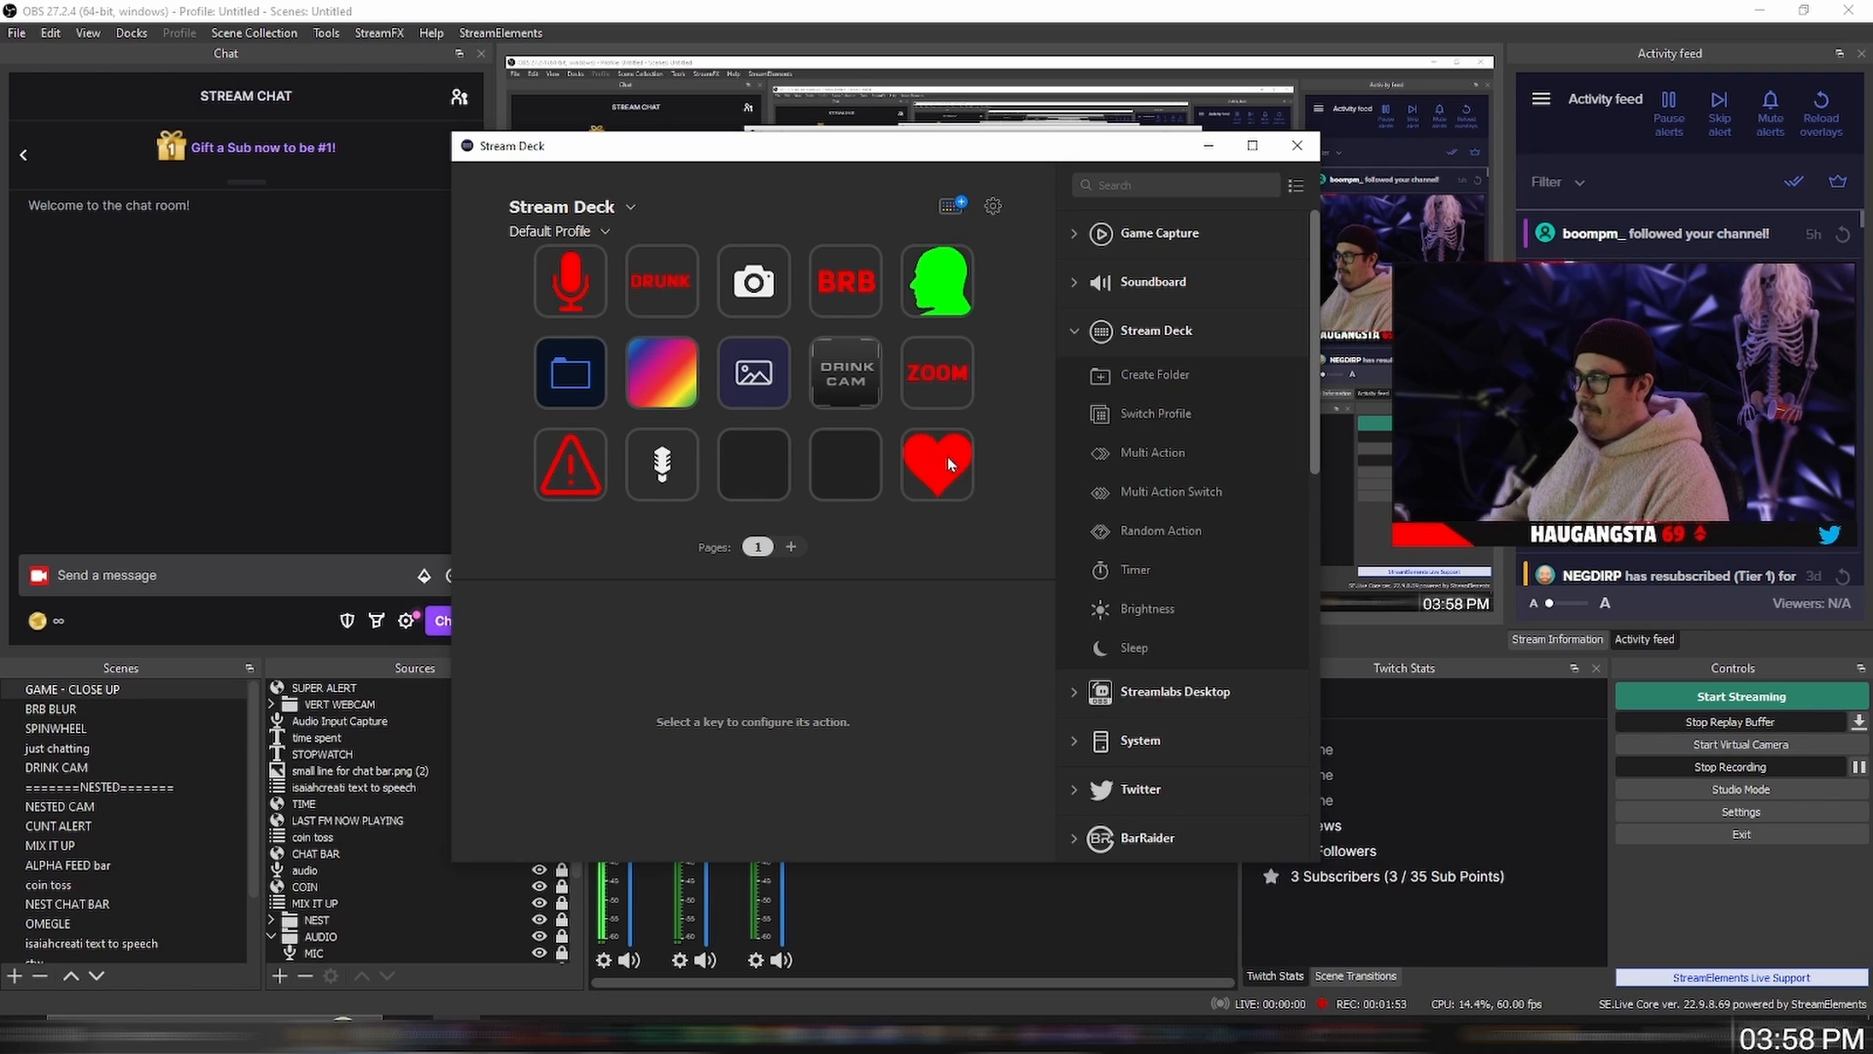
Step: Place a Multi Action on an empty Stream Deck key and add a System Hotkey step
left_click(936, 465)
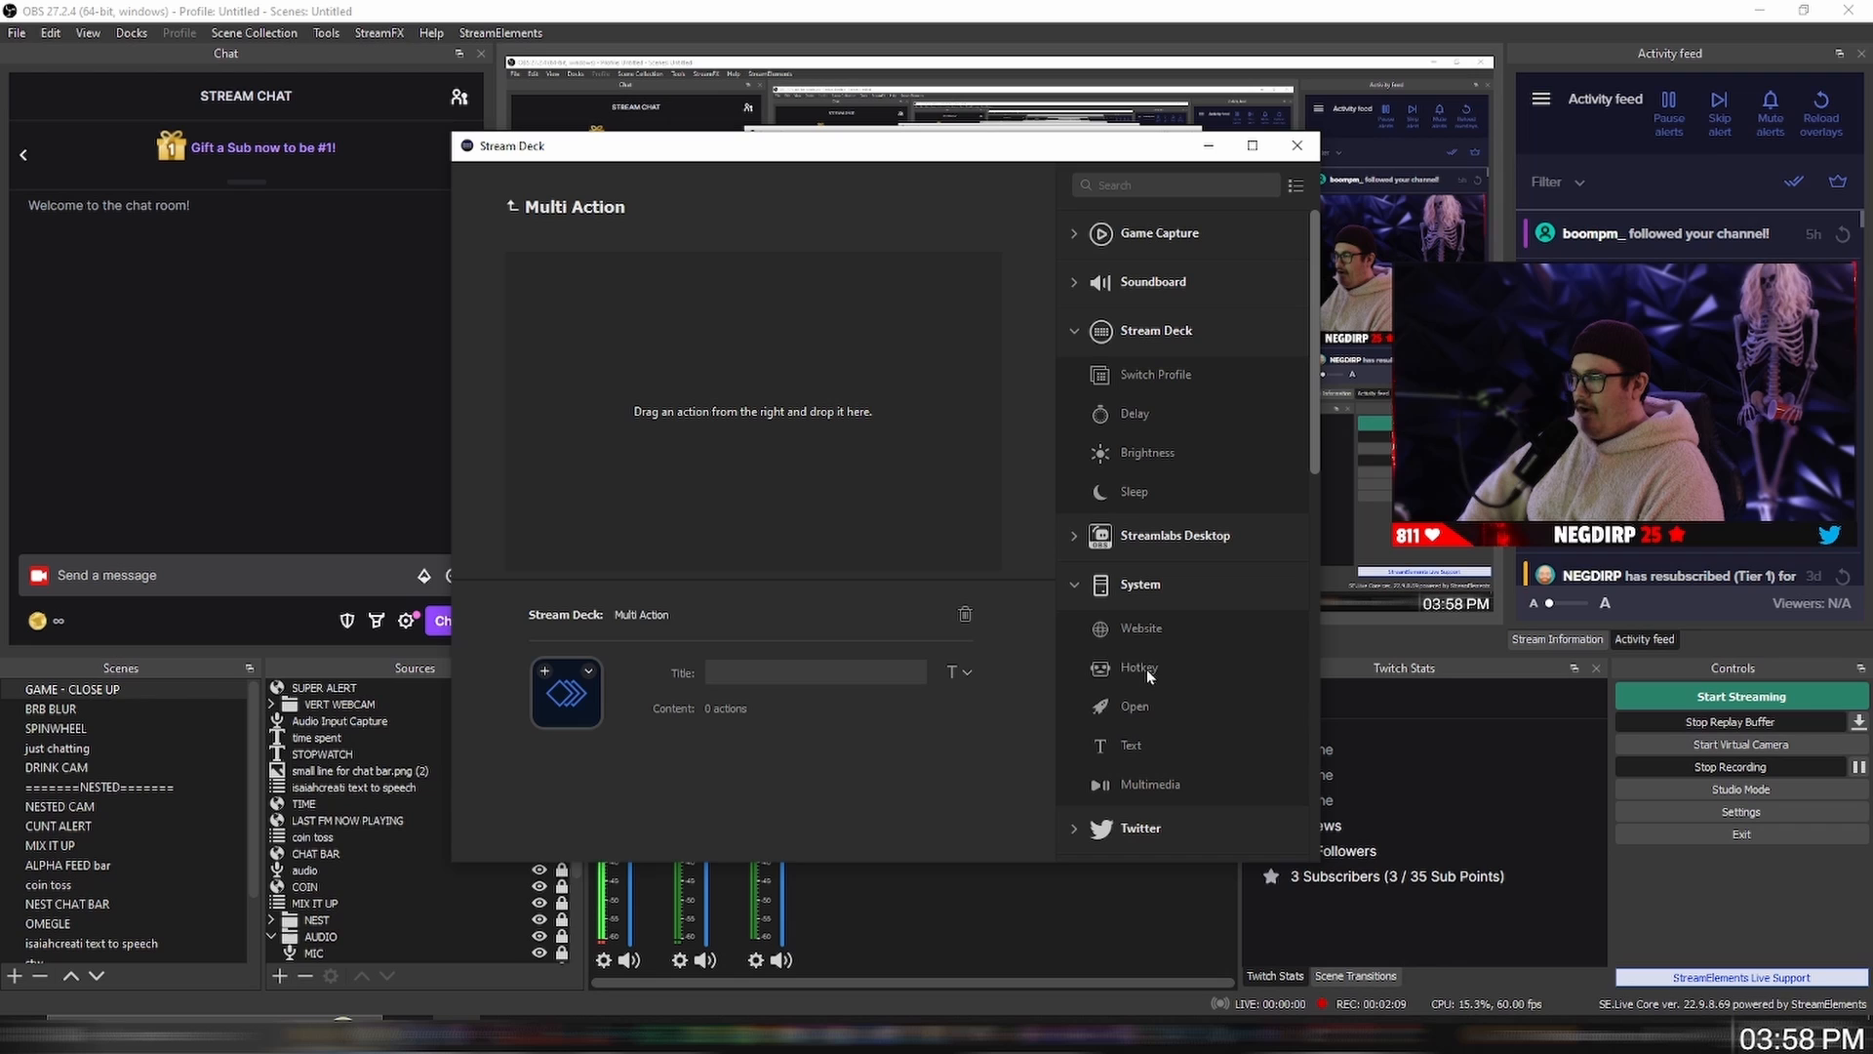
left_click_drag(1137, 667, 645, 370)
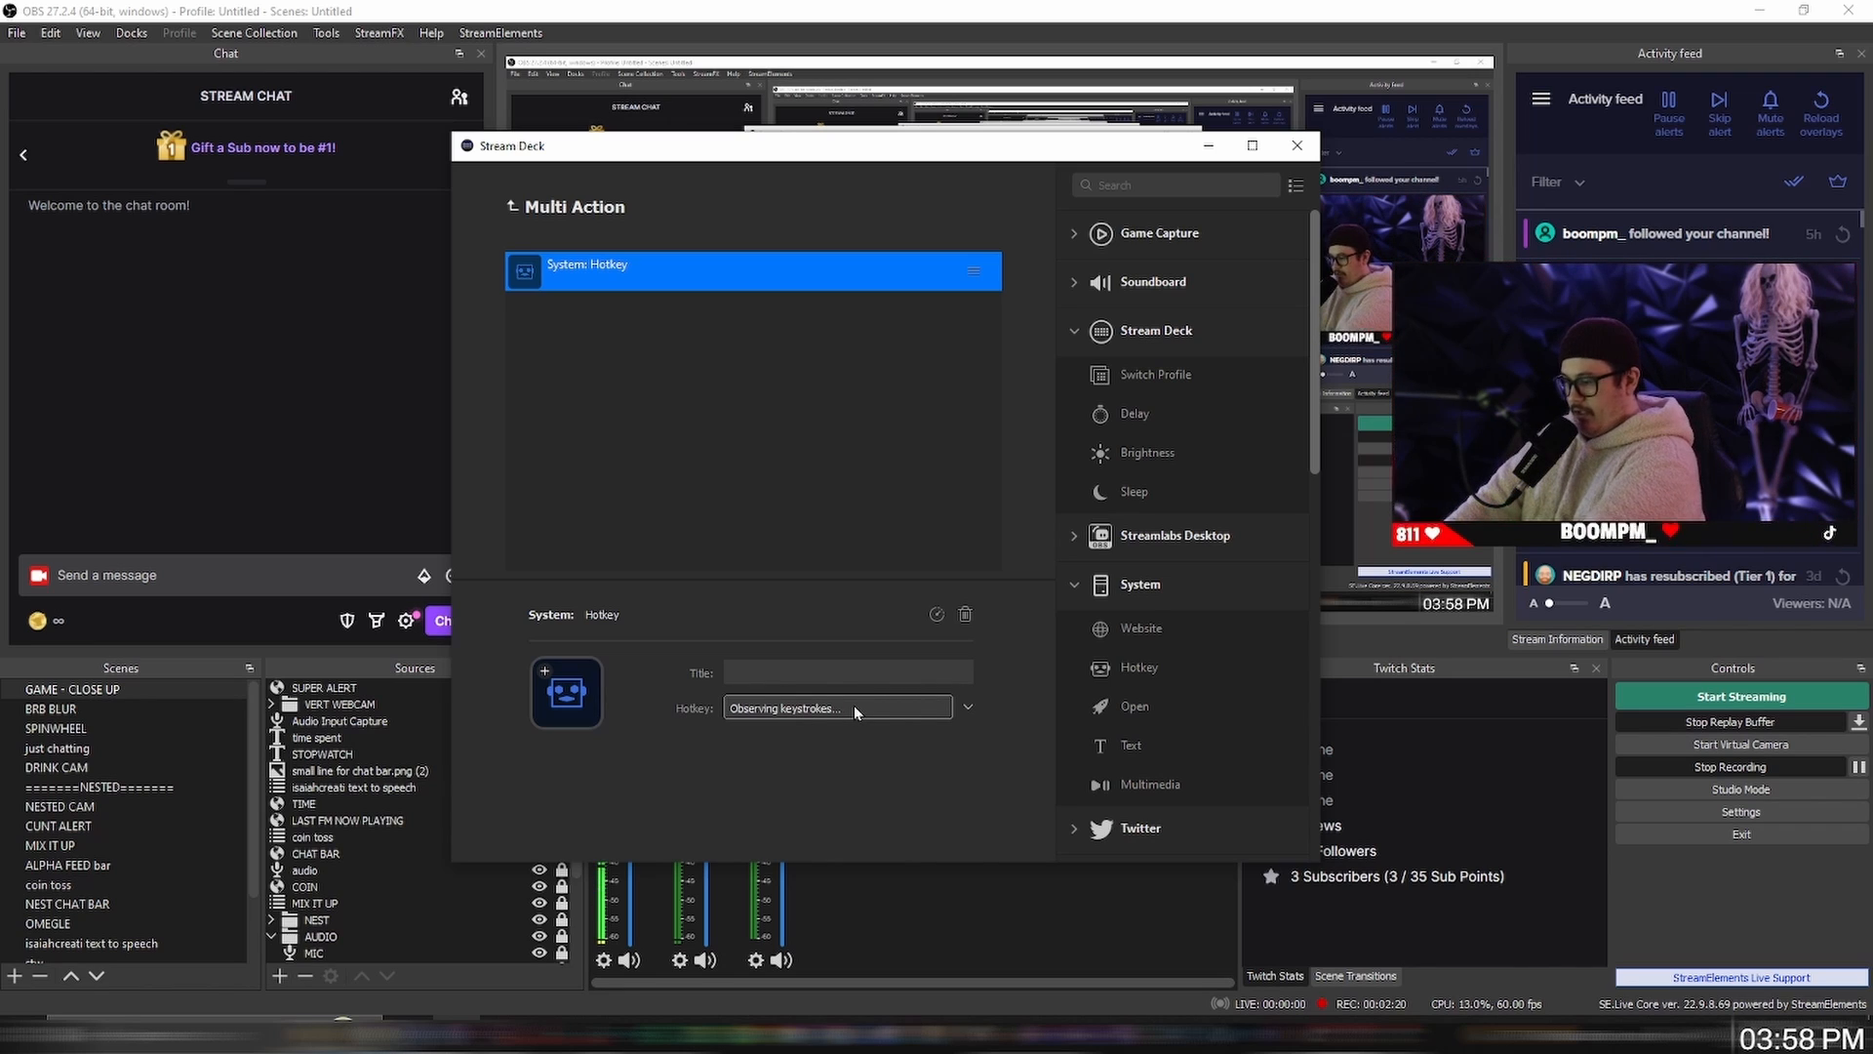
Step: Record Ctrl+] as the hotkey step's shortcut
key("ctrl+]")
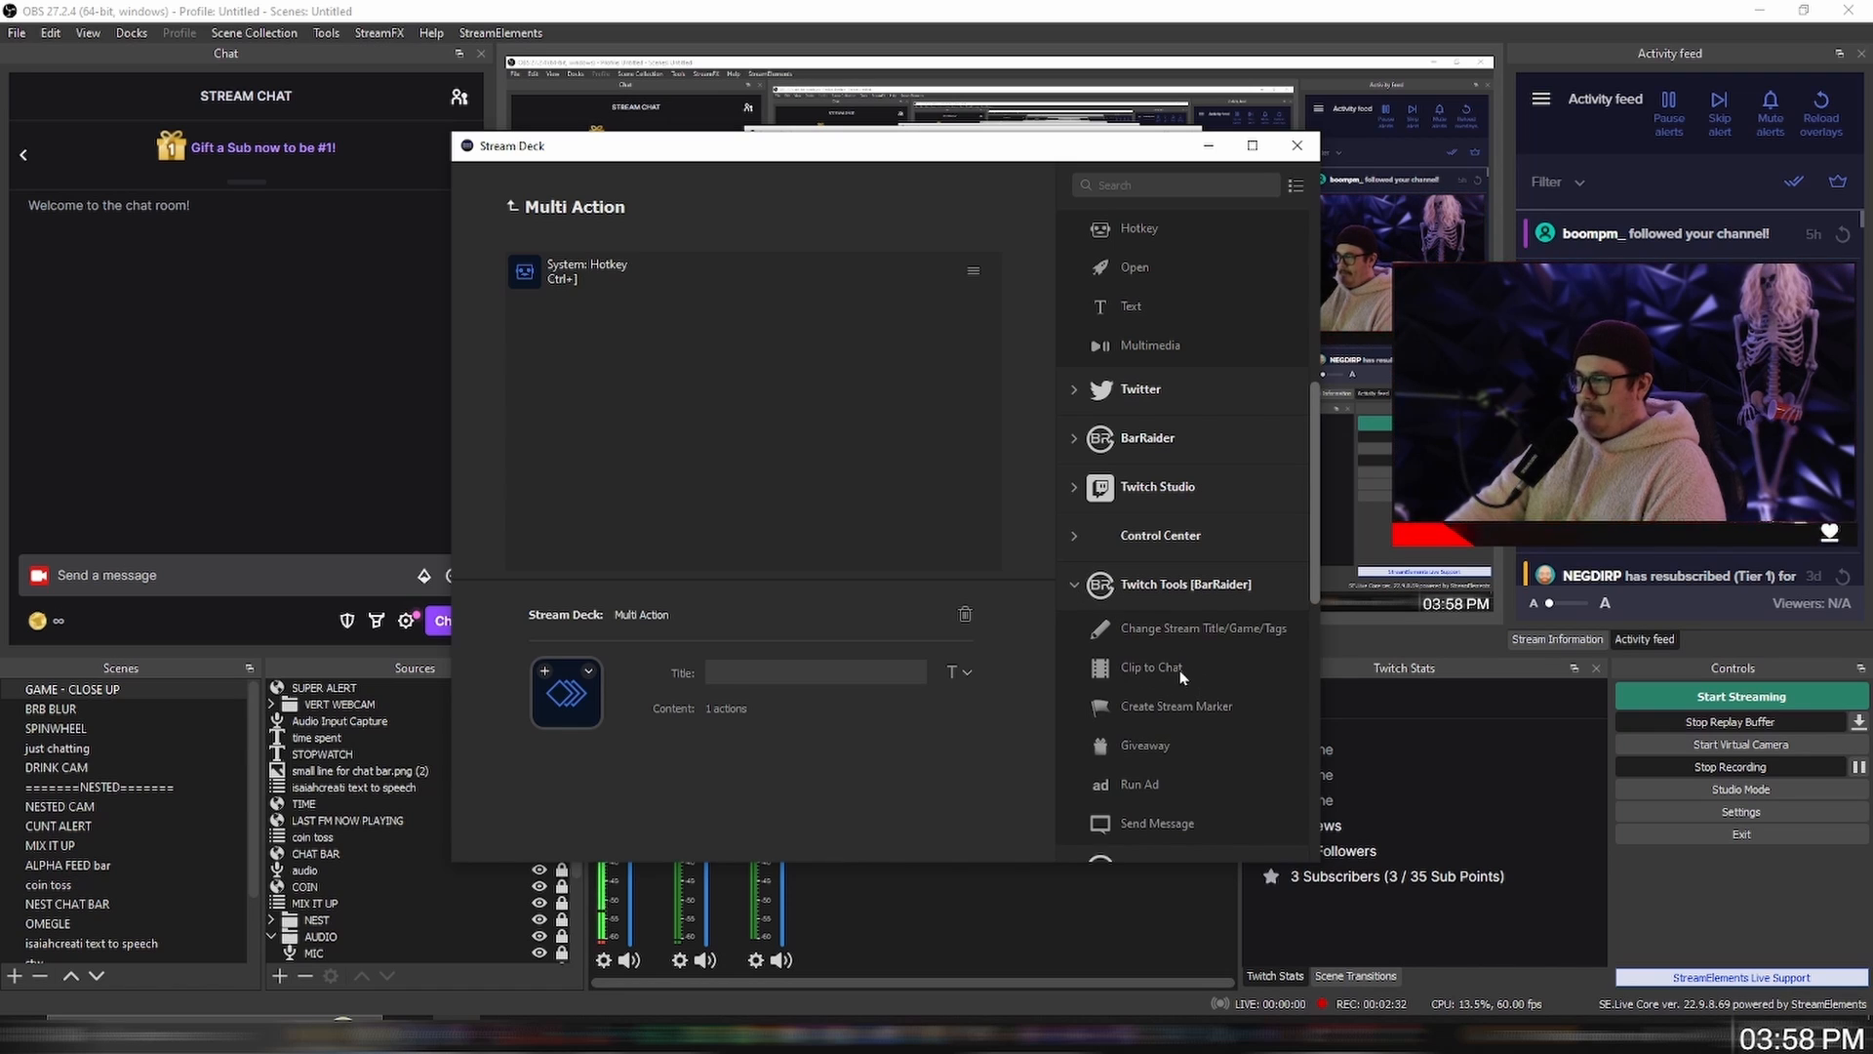
Step: Add BarRaider's Clip to Chat action below the Hotkey action in the Multi Action
left_click_drag(1148, 666, 705, 429)
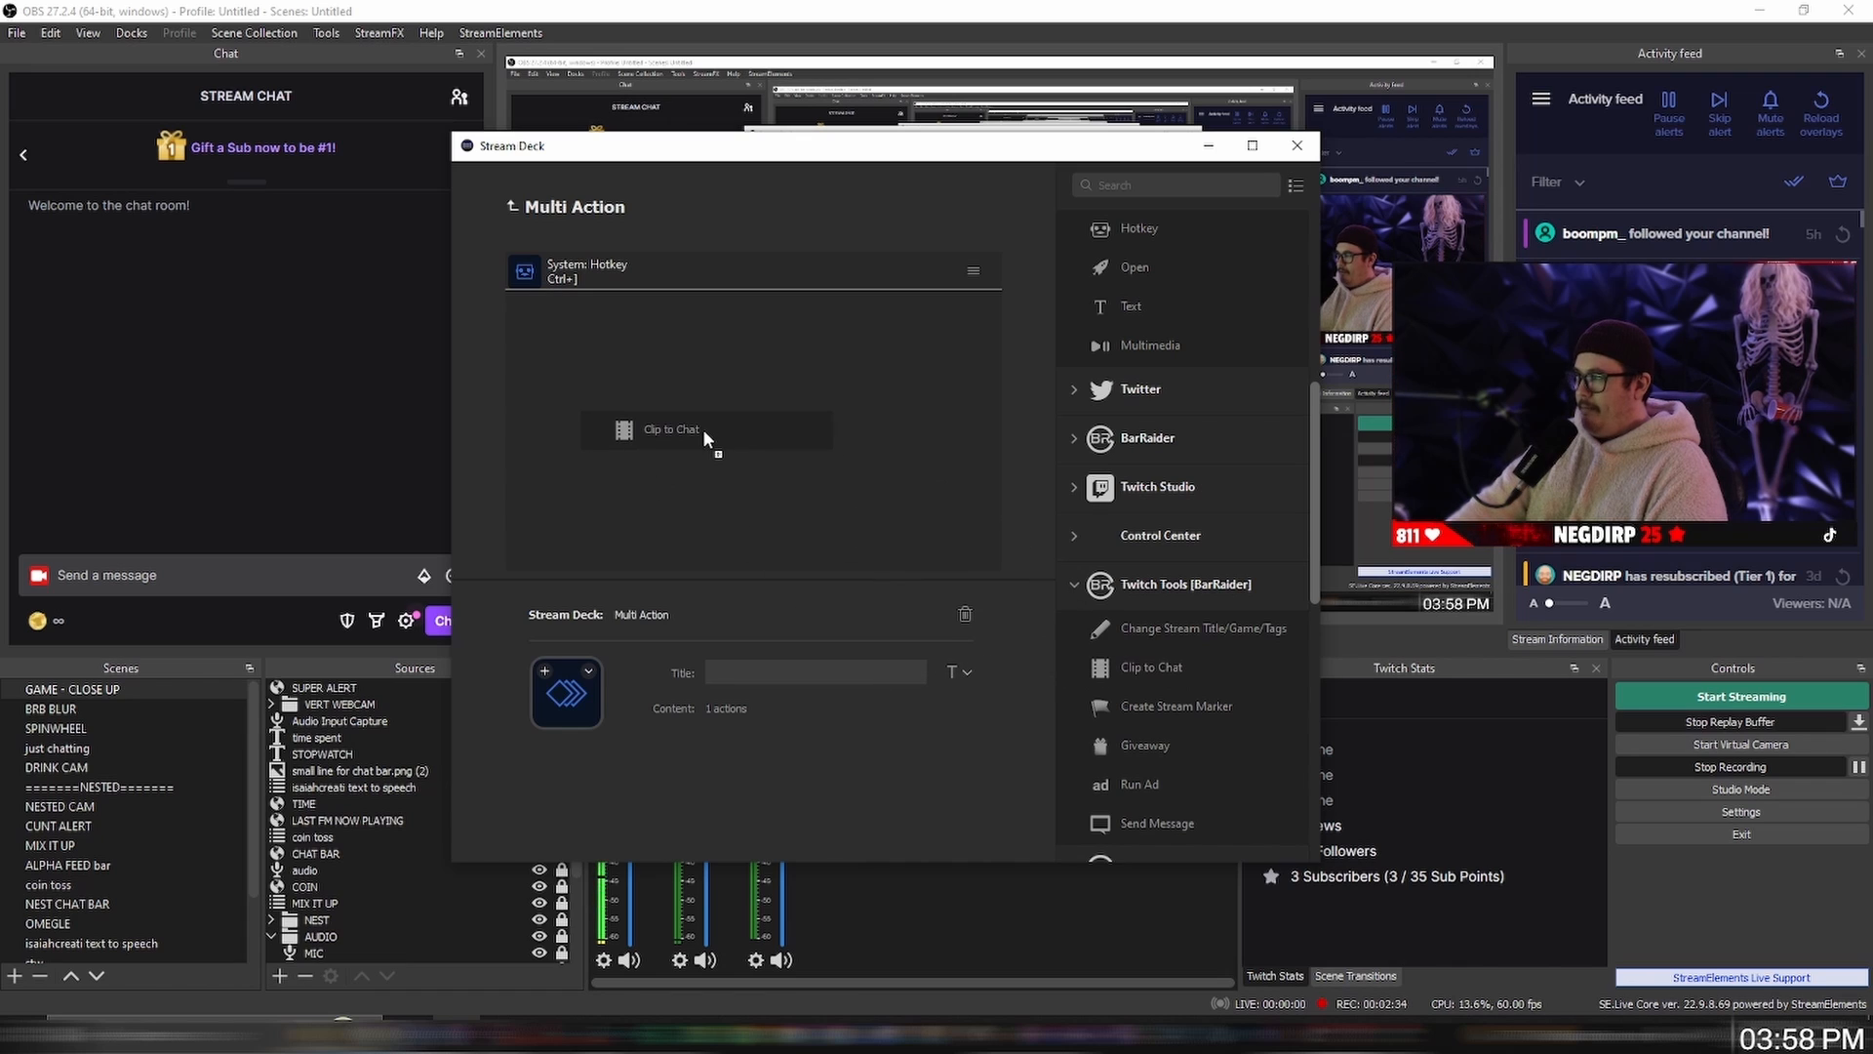
left_click(704, 429)
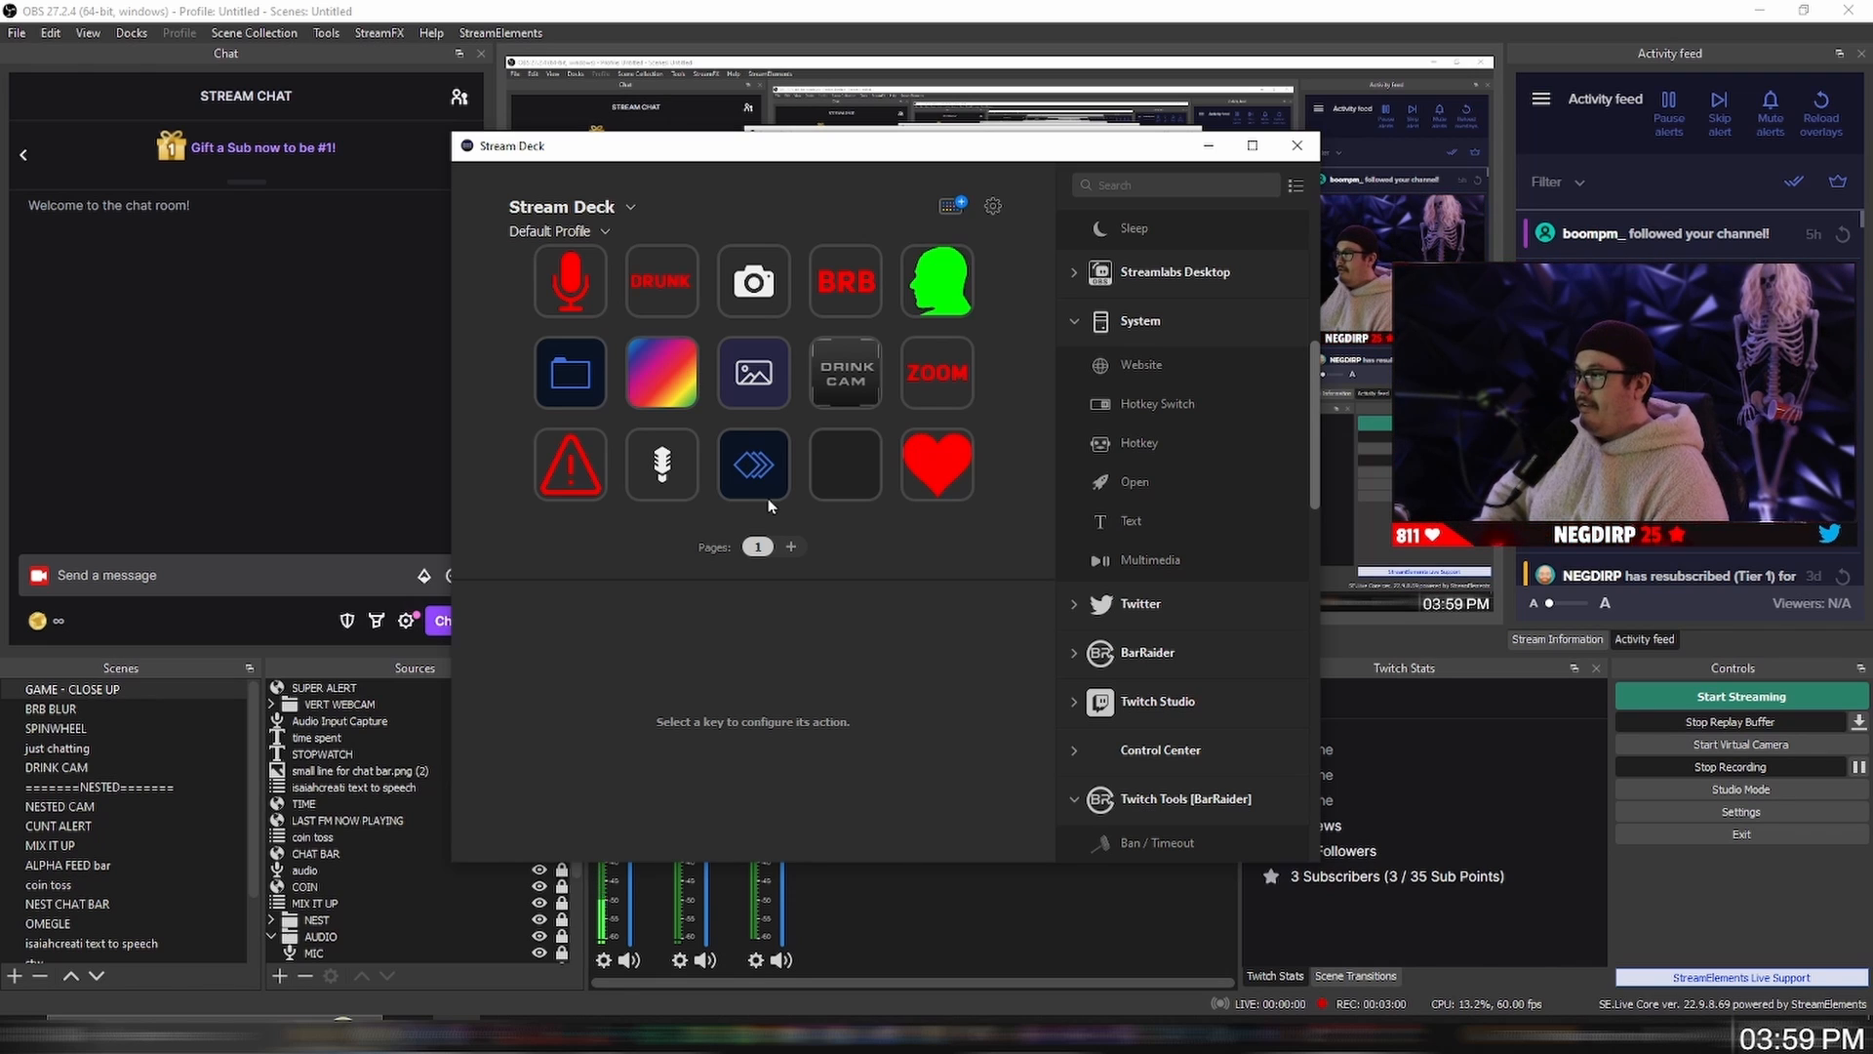
mouse_move(826, 208)
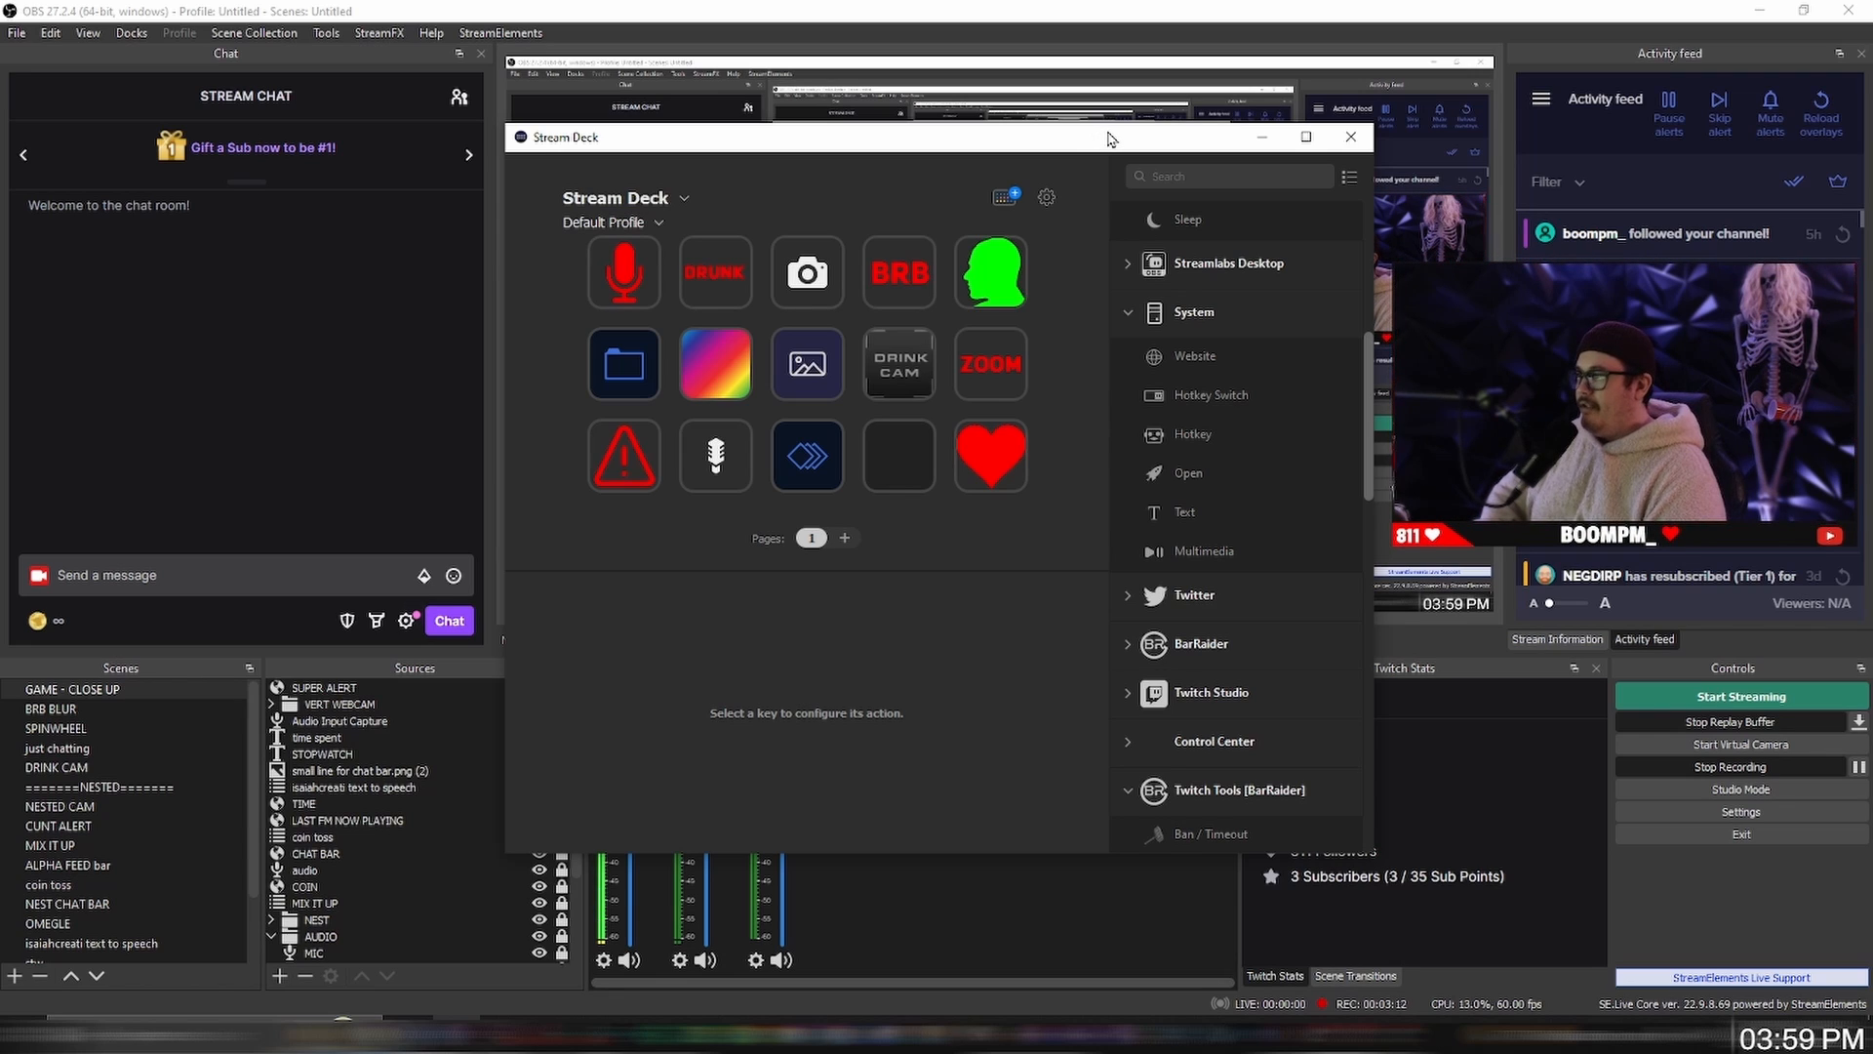
mouse_move(1125, 140)
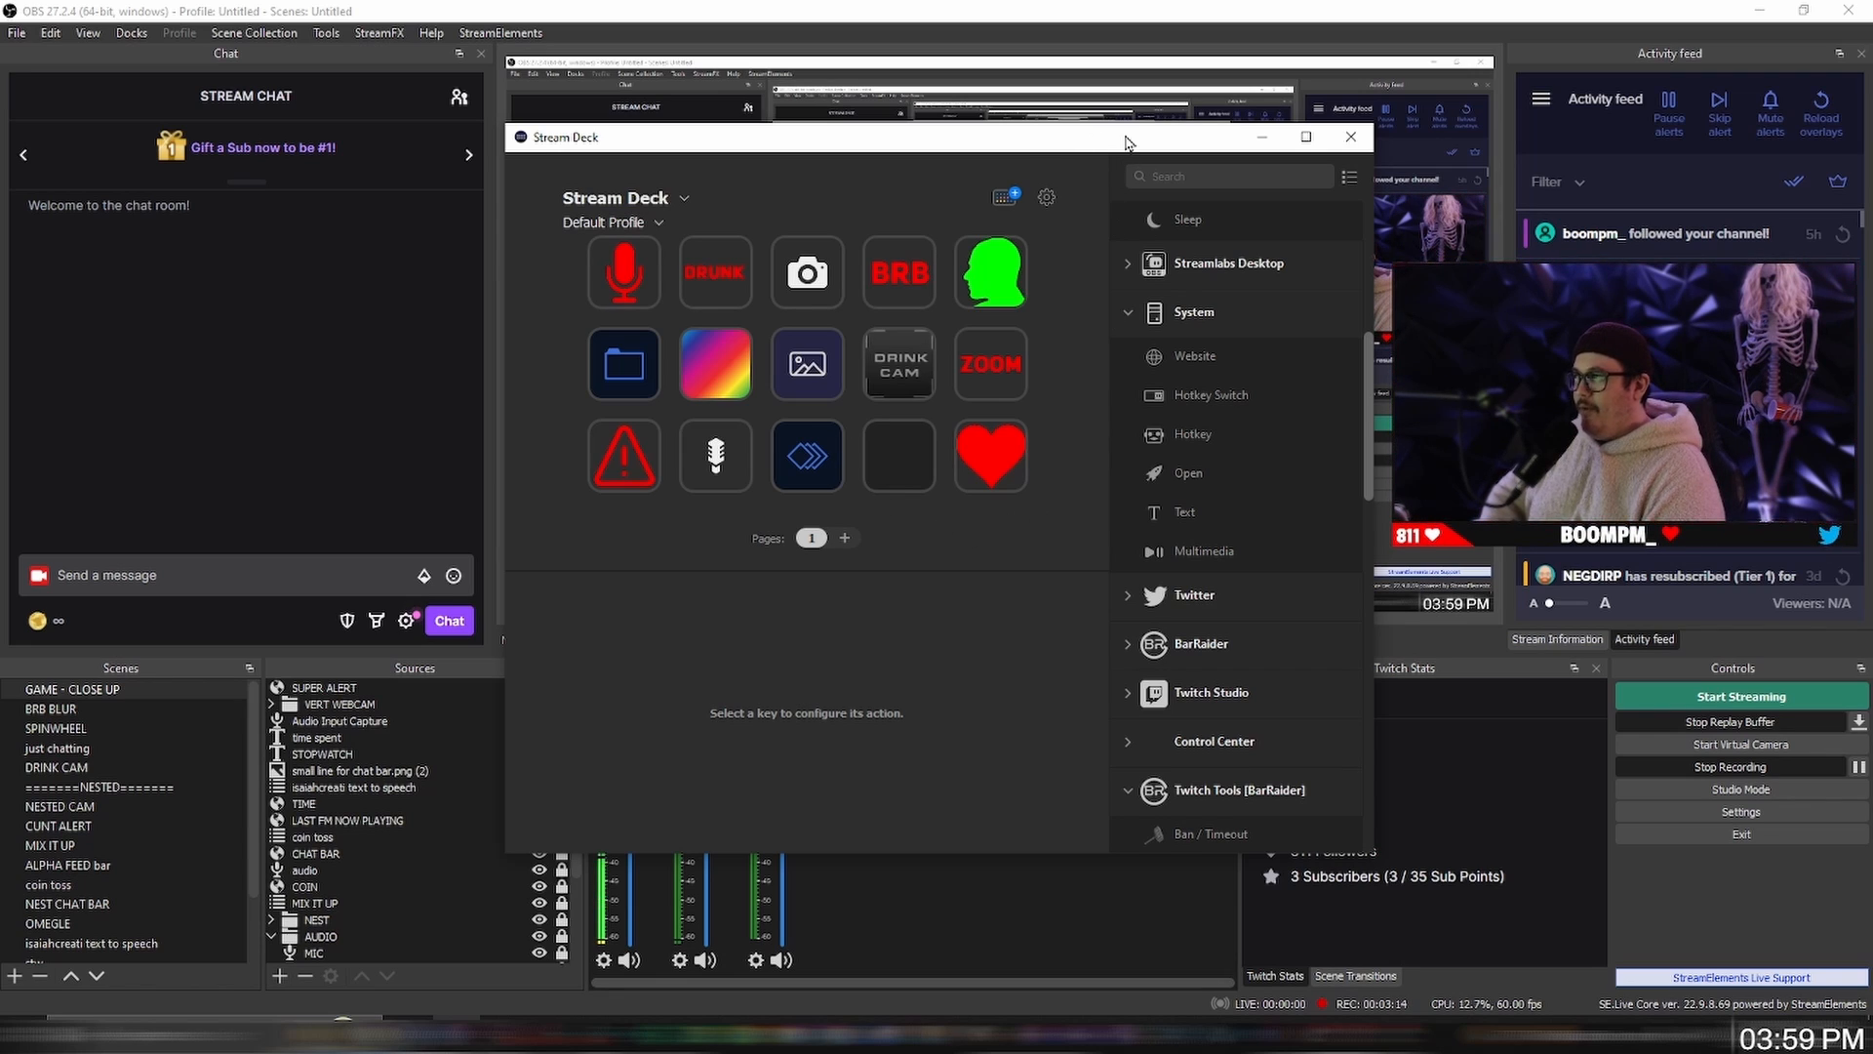